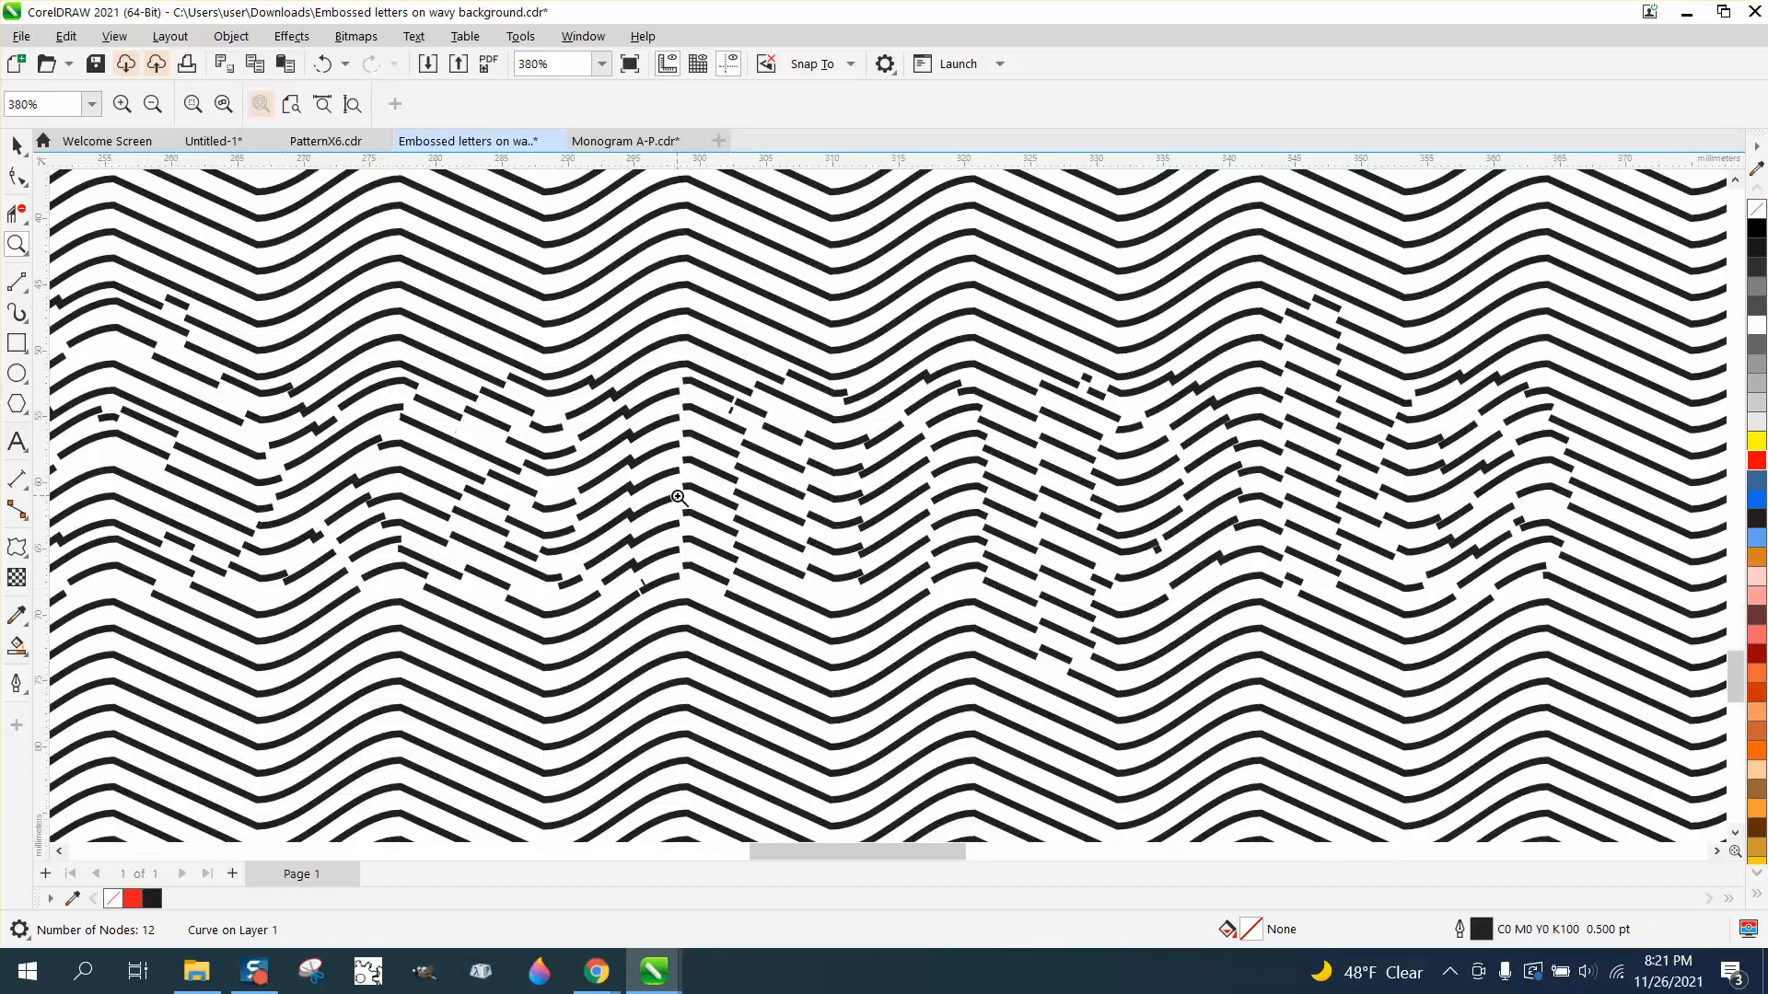
Zoom in twice on the finished thick black wavy pattern.
click(152, 102)
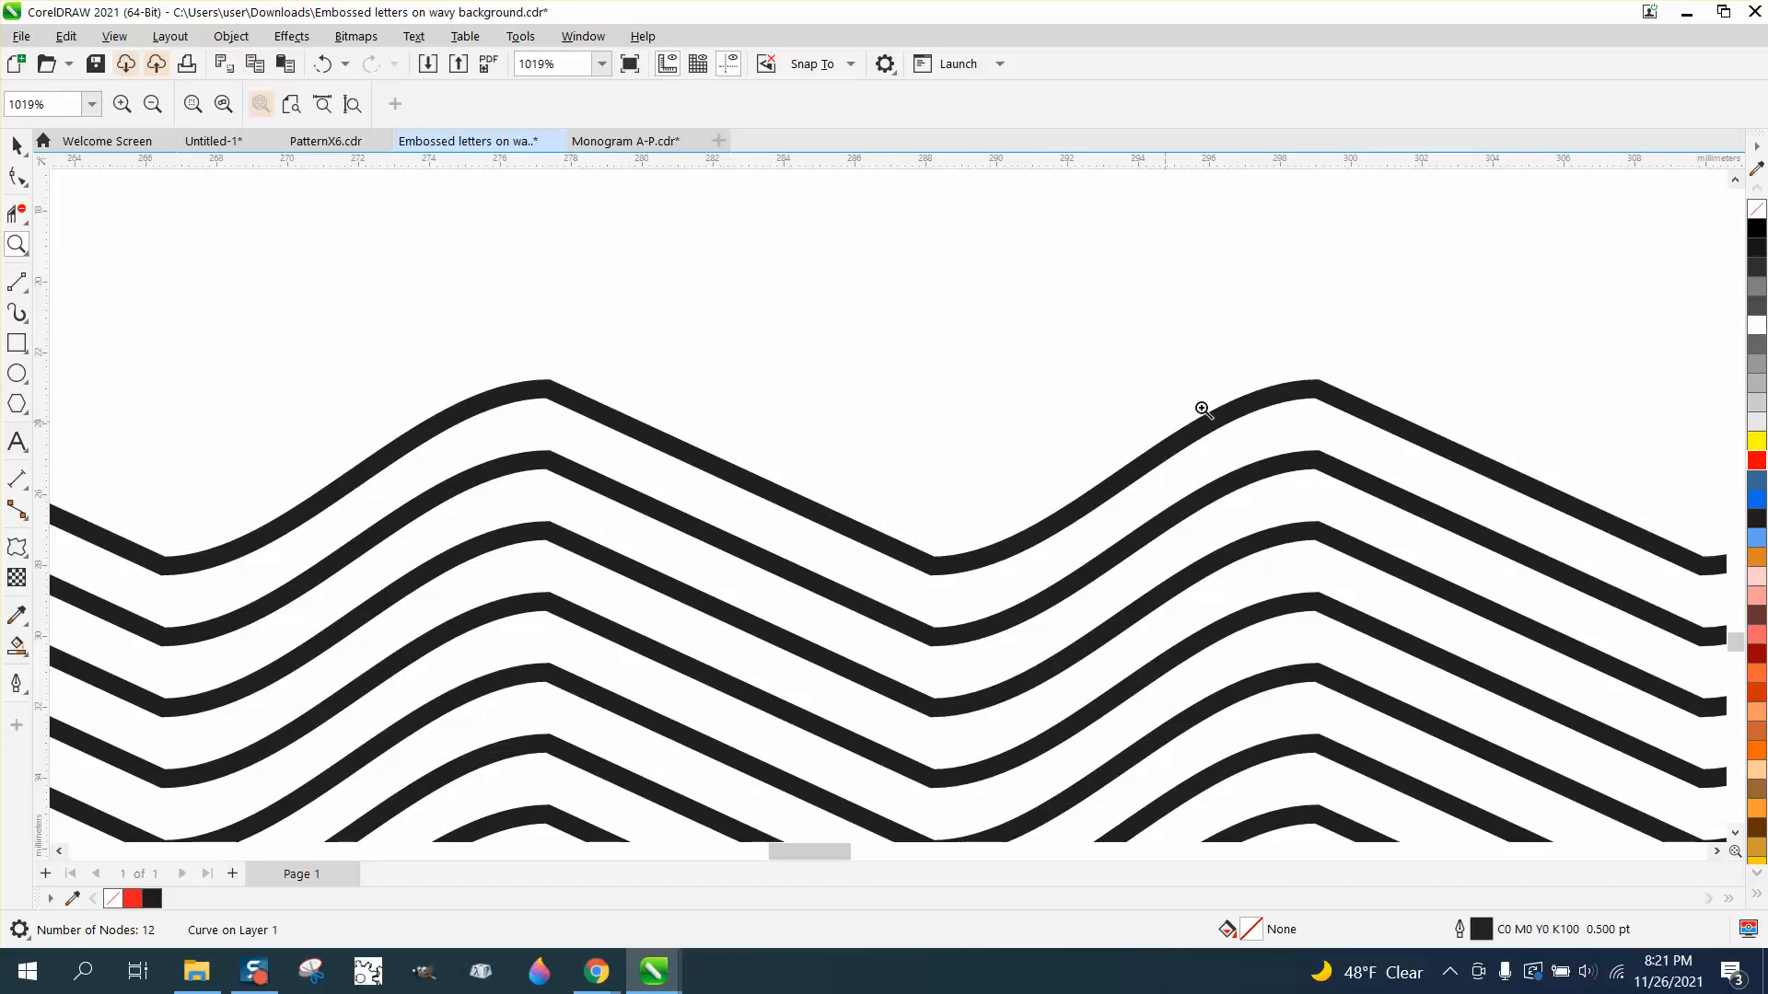
click(152, 103)
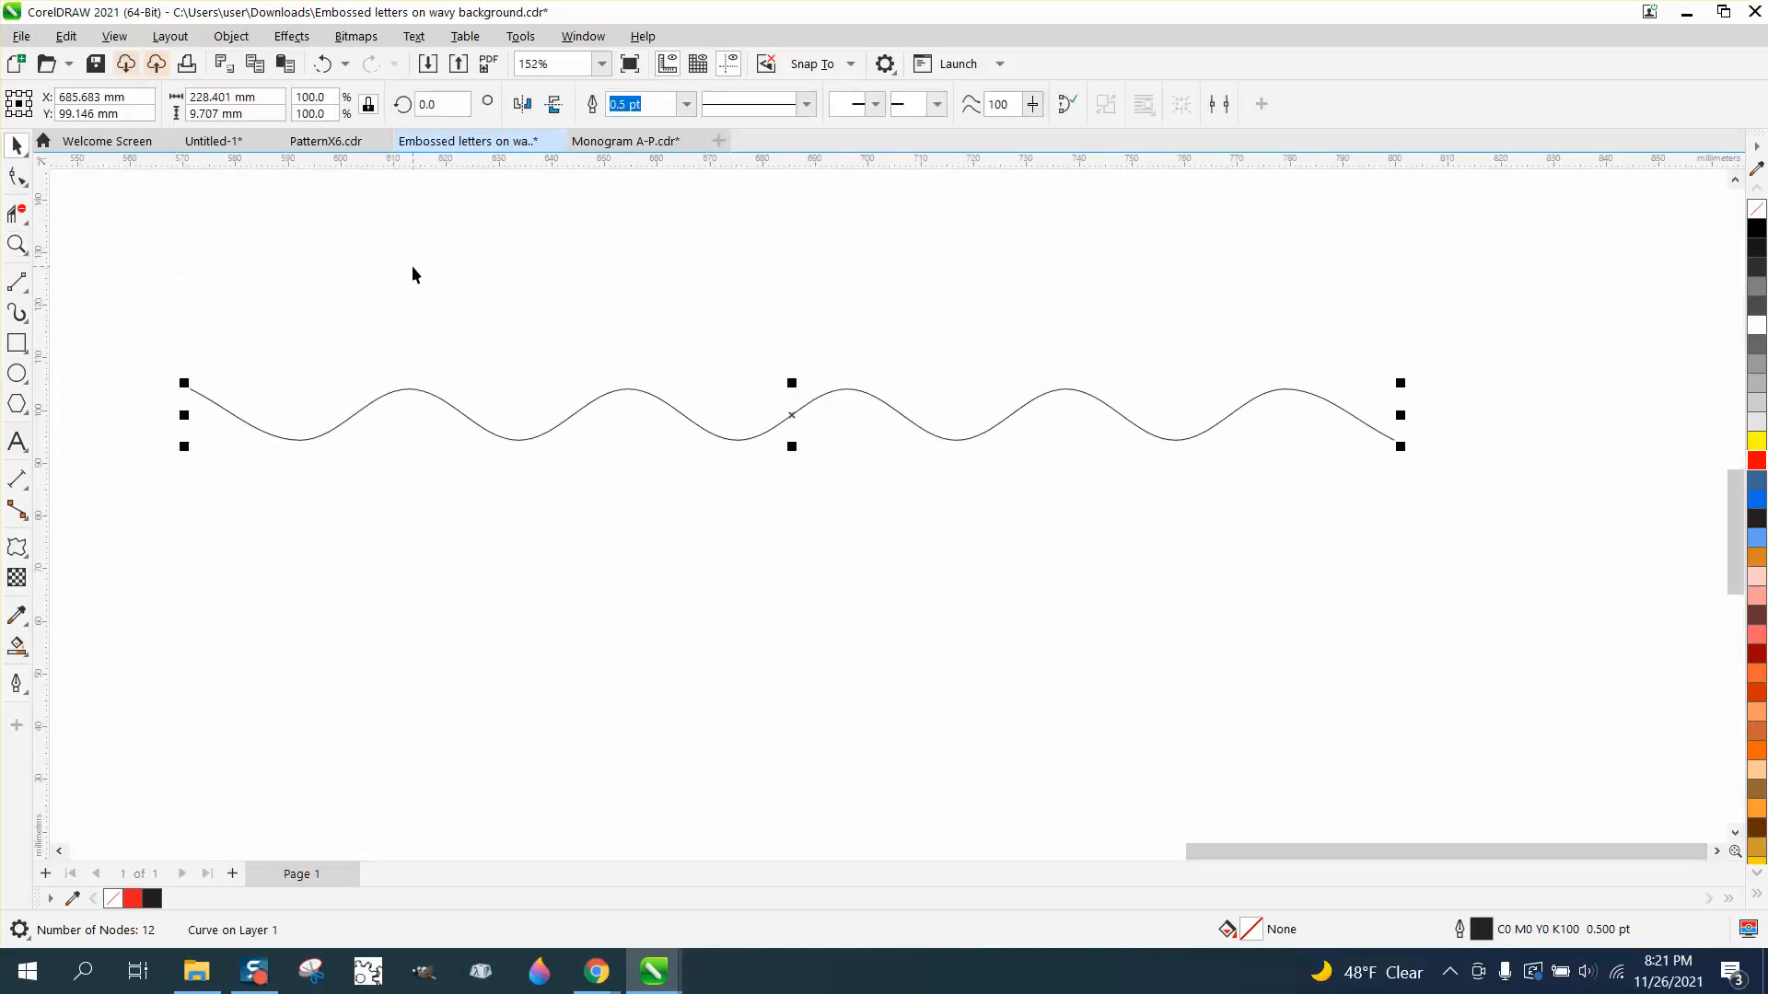
mouse_move(426, 287)
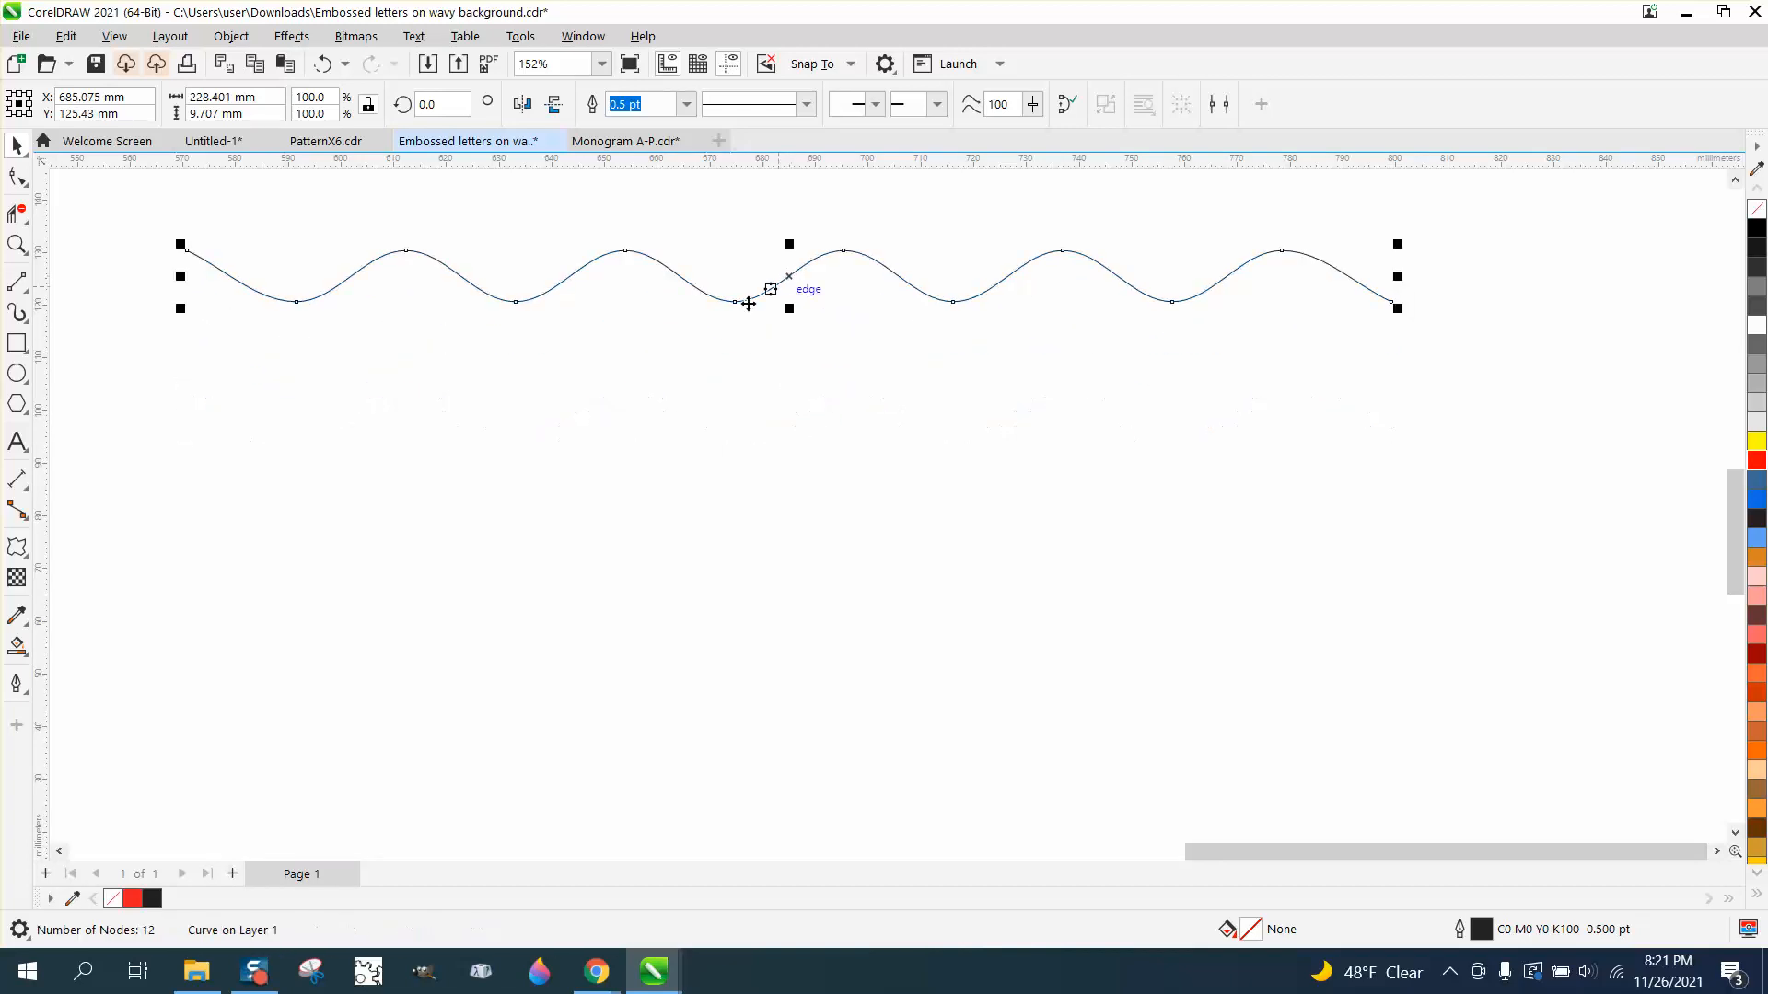
mouse_move(18, 547)
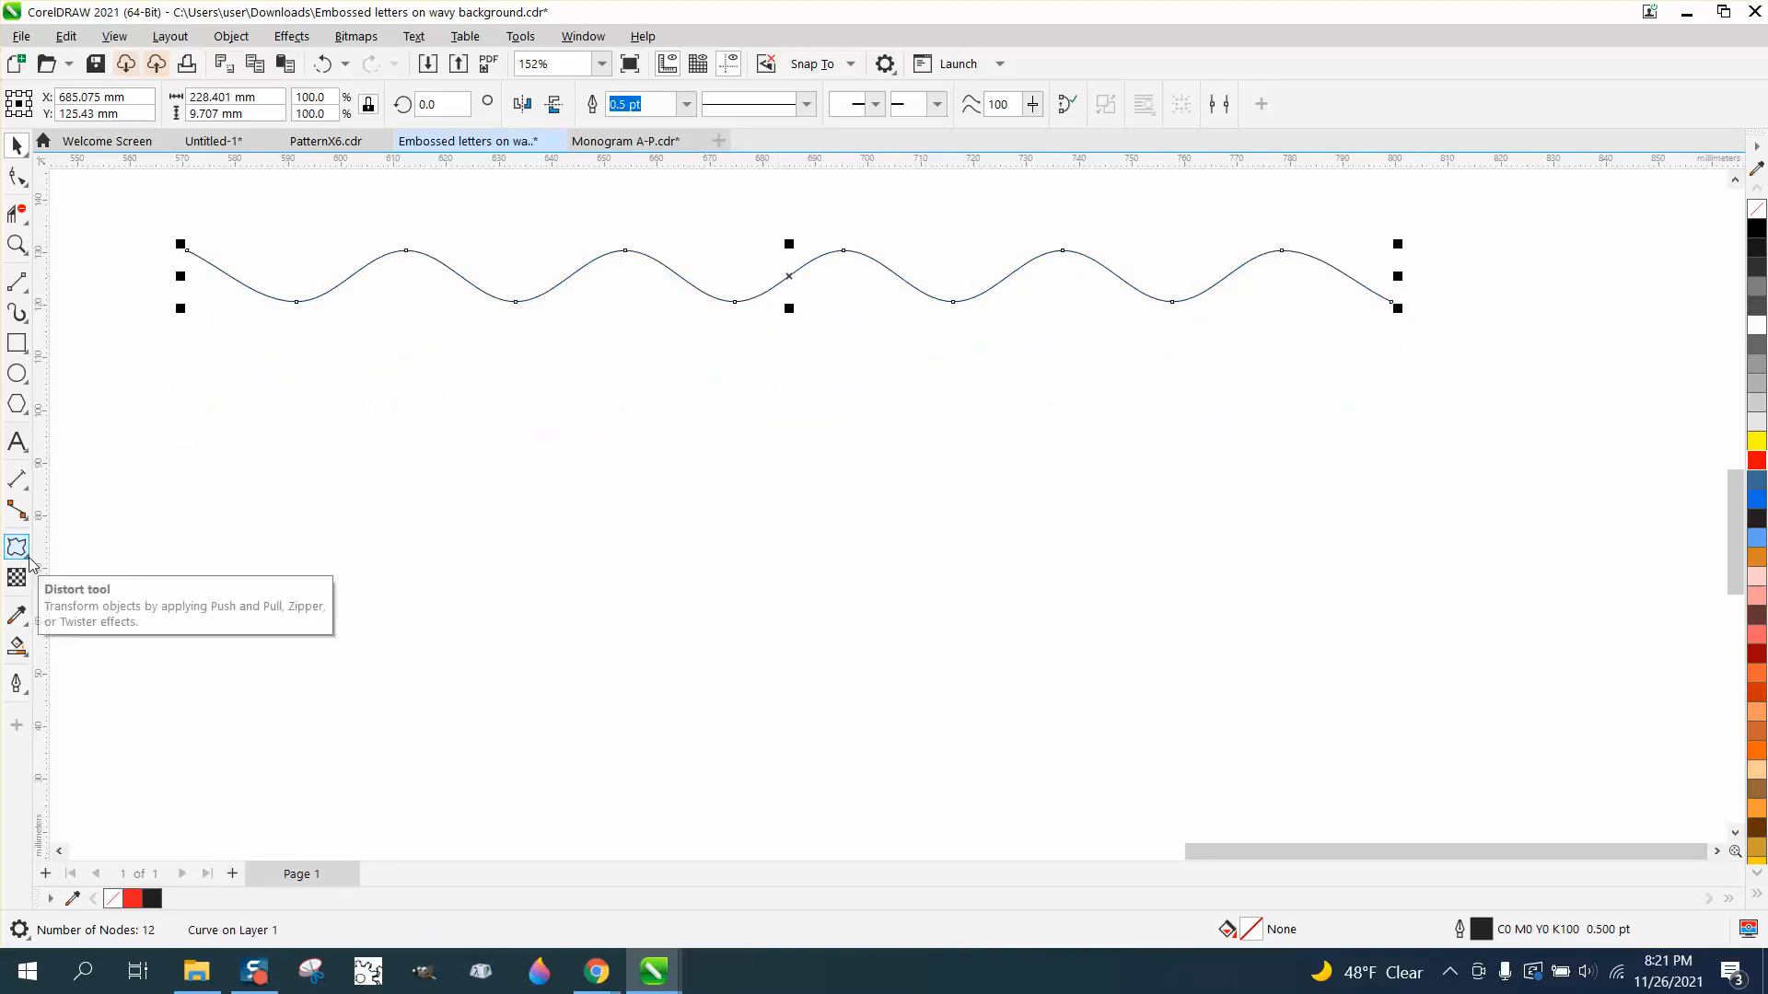
mouse_move(17, 282)
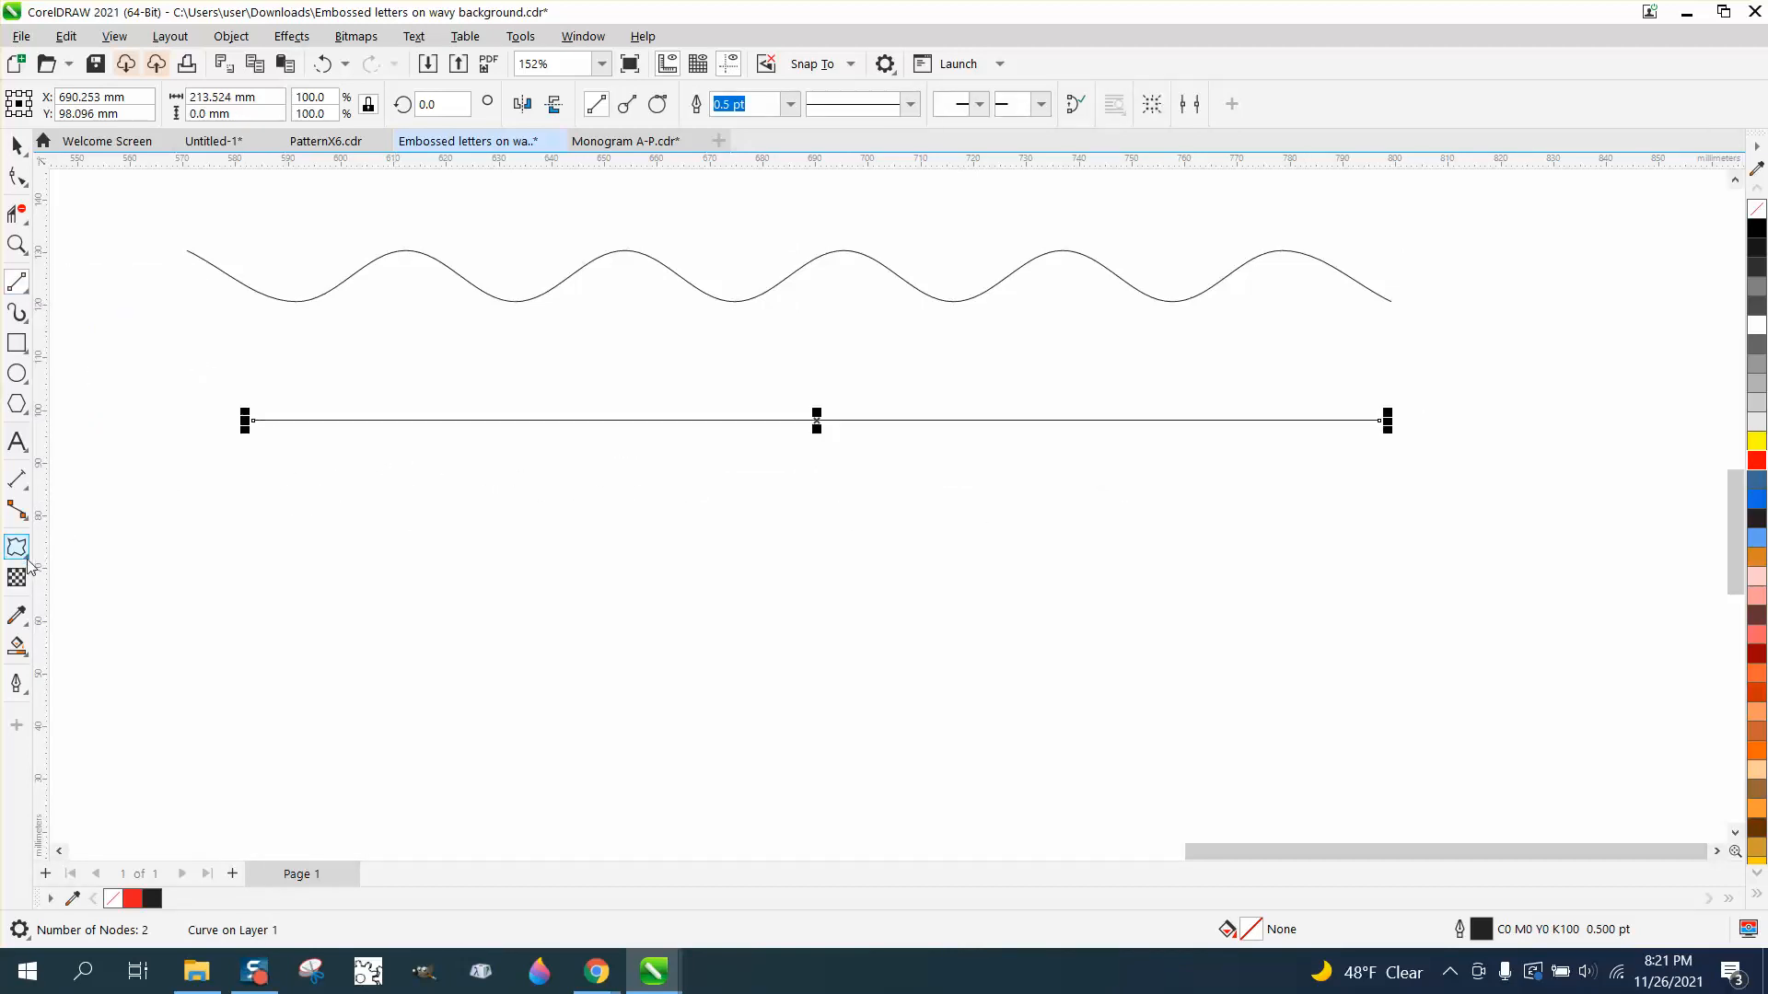
Apply a Zipper distortion to the straight line with the Distort tool.
click(18, 547)
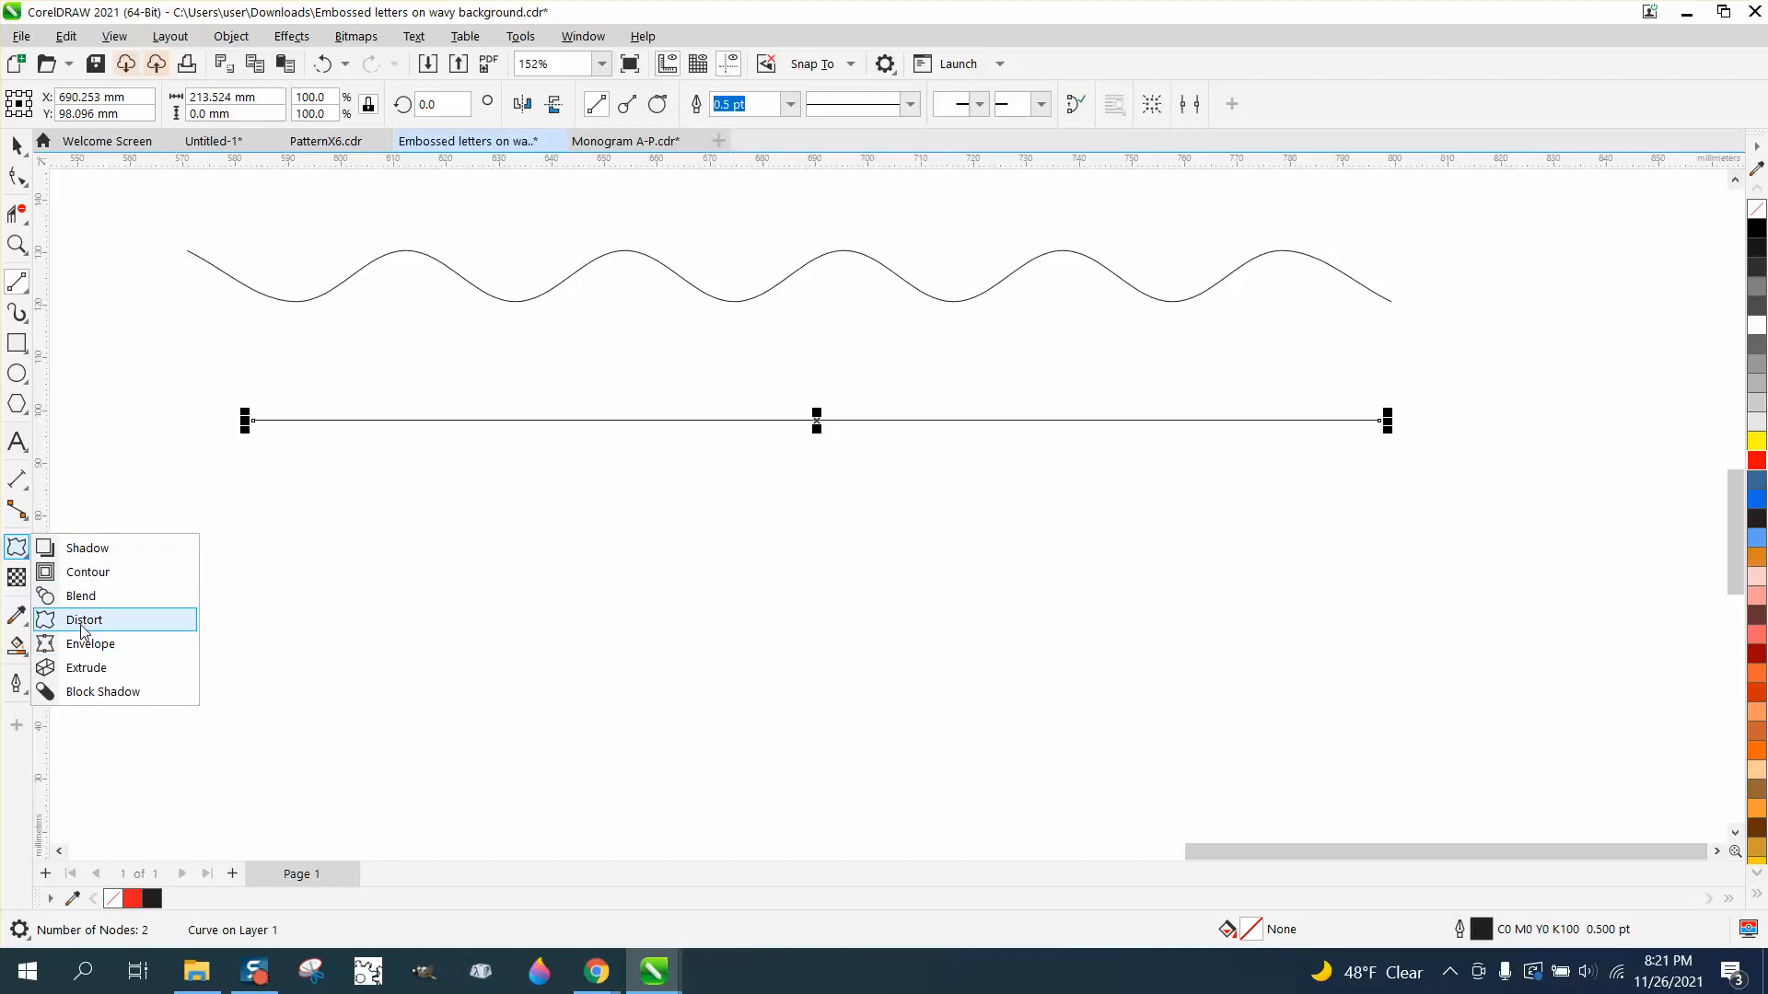
click(84, 619)
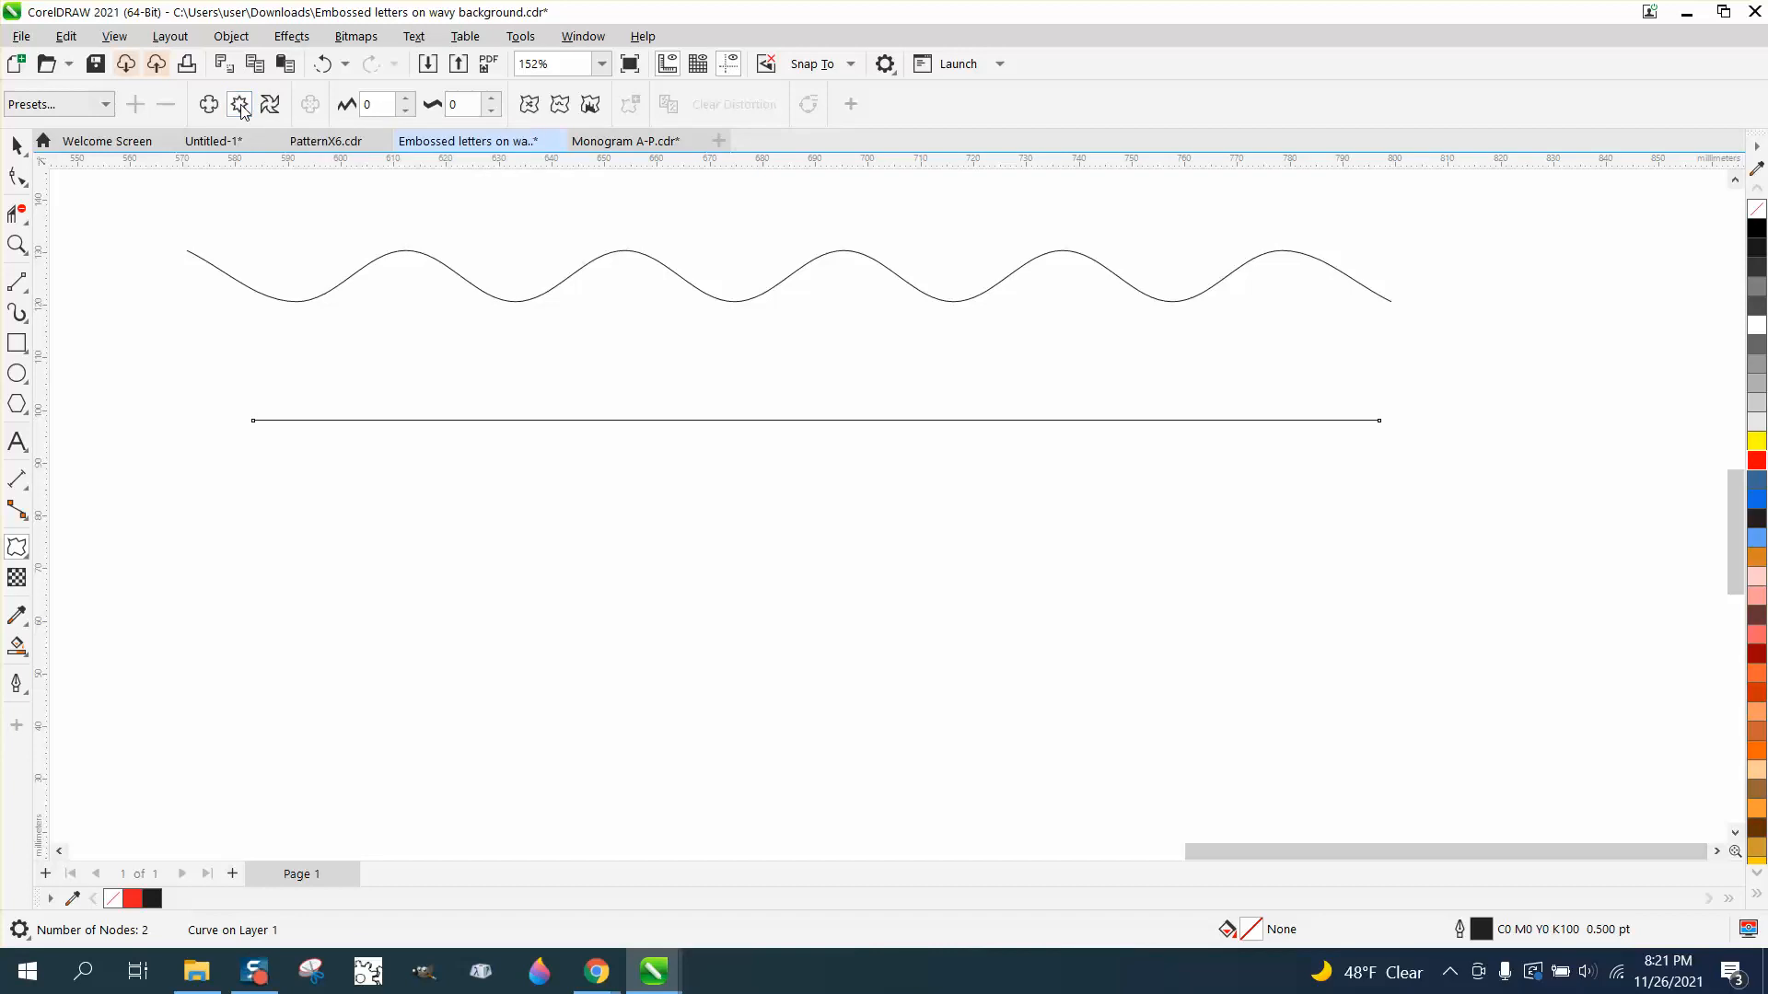
click(58, 104)
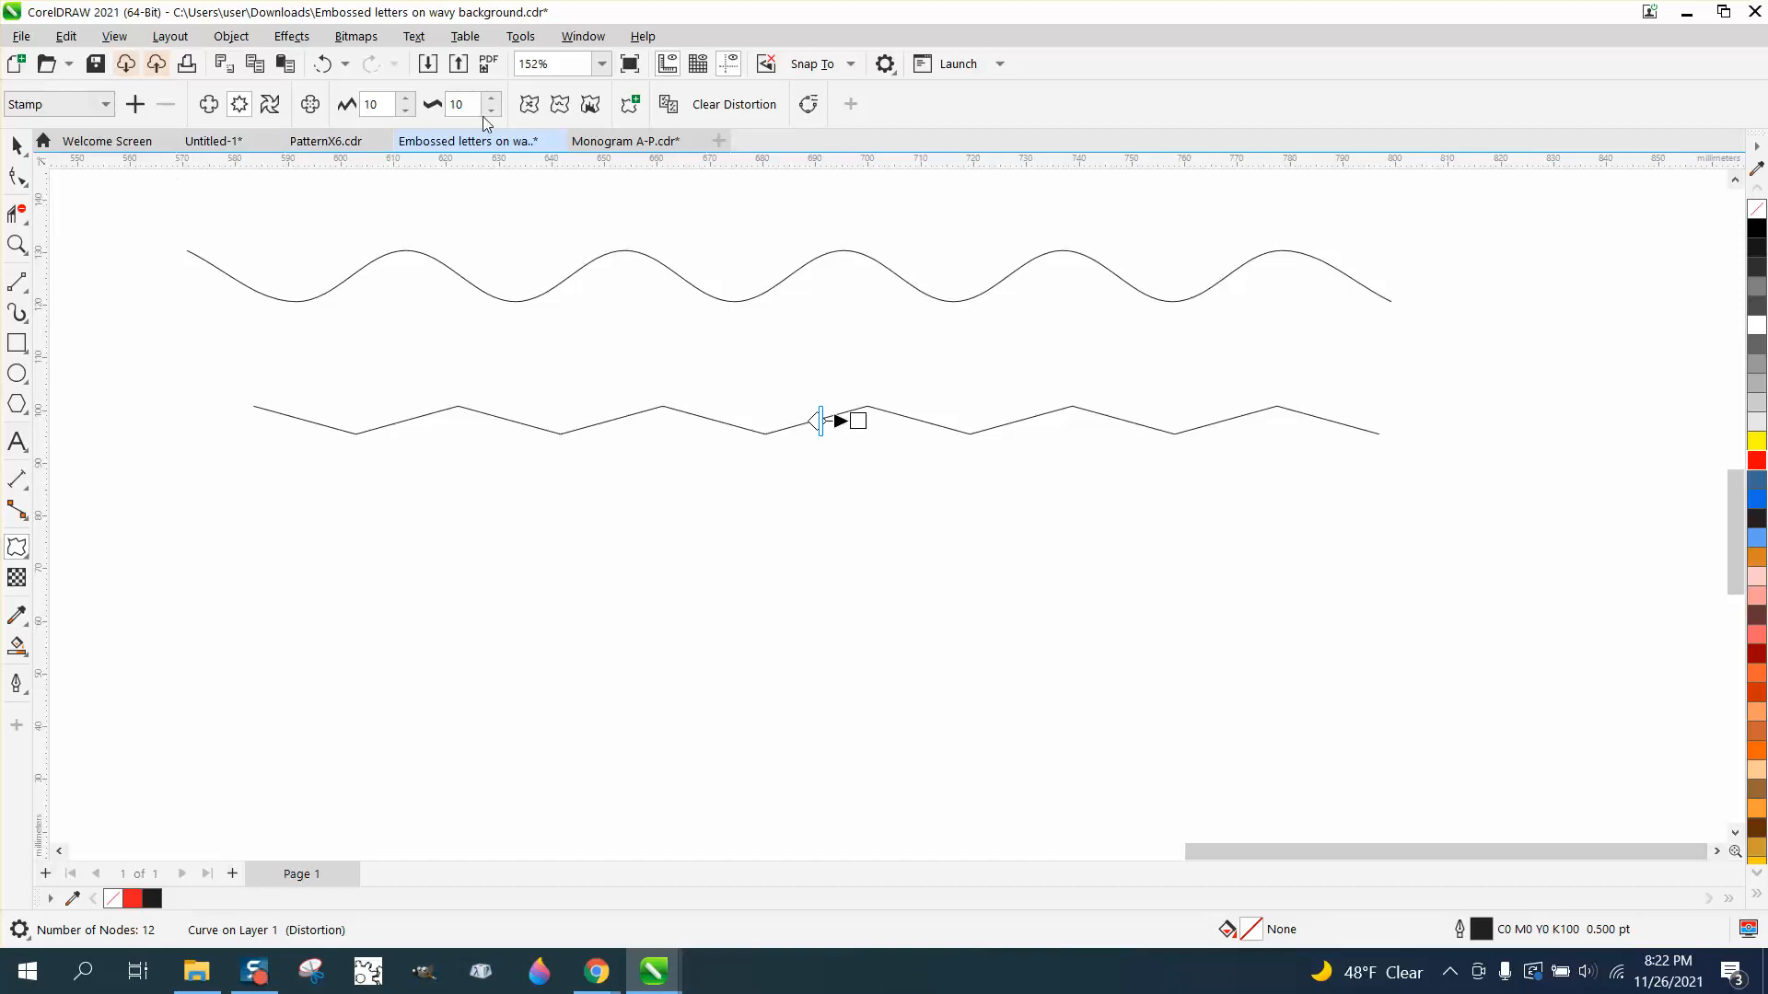
Set the zigzag frequency to 11 and raise its amplitude.
click(490, 99)
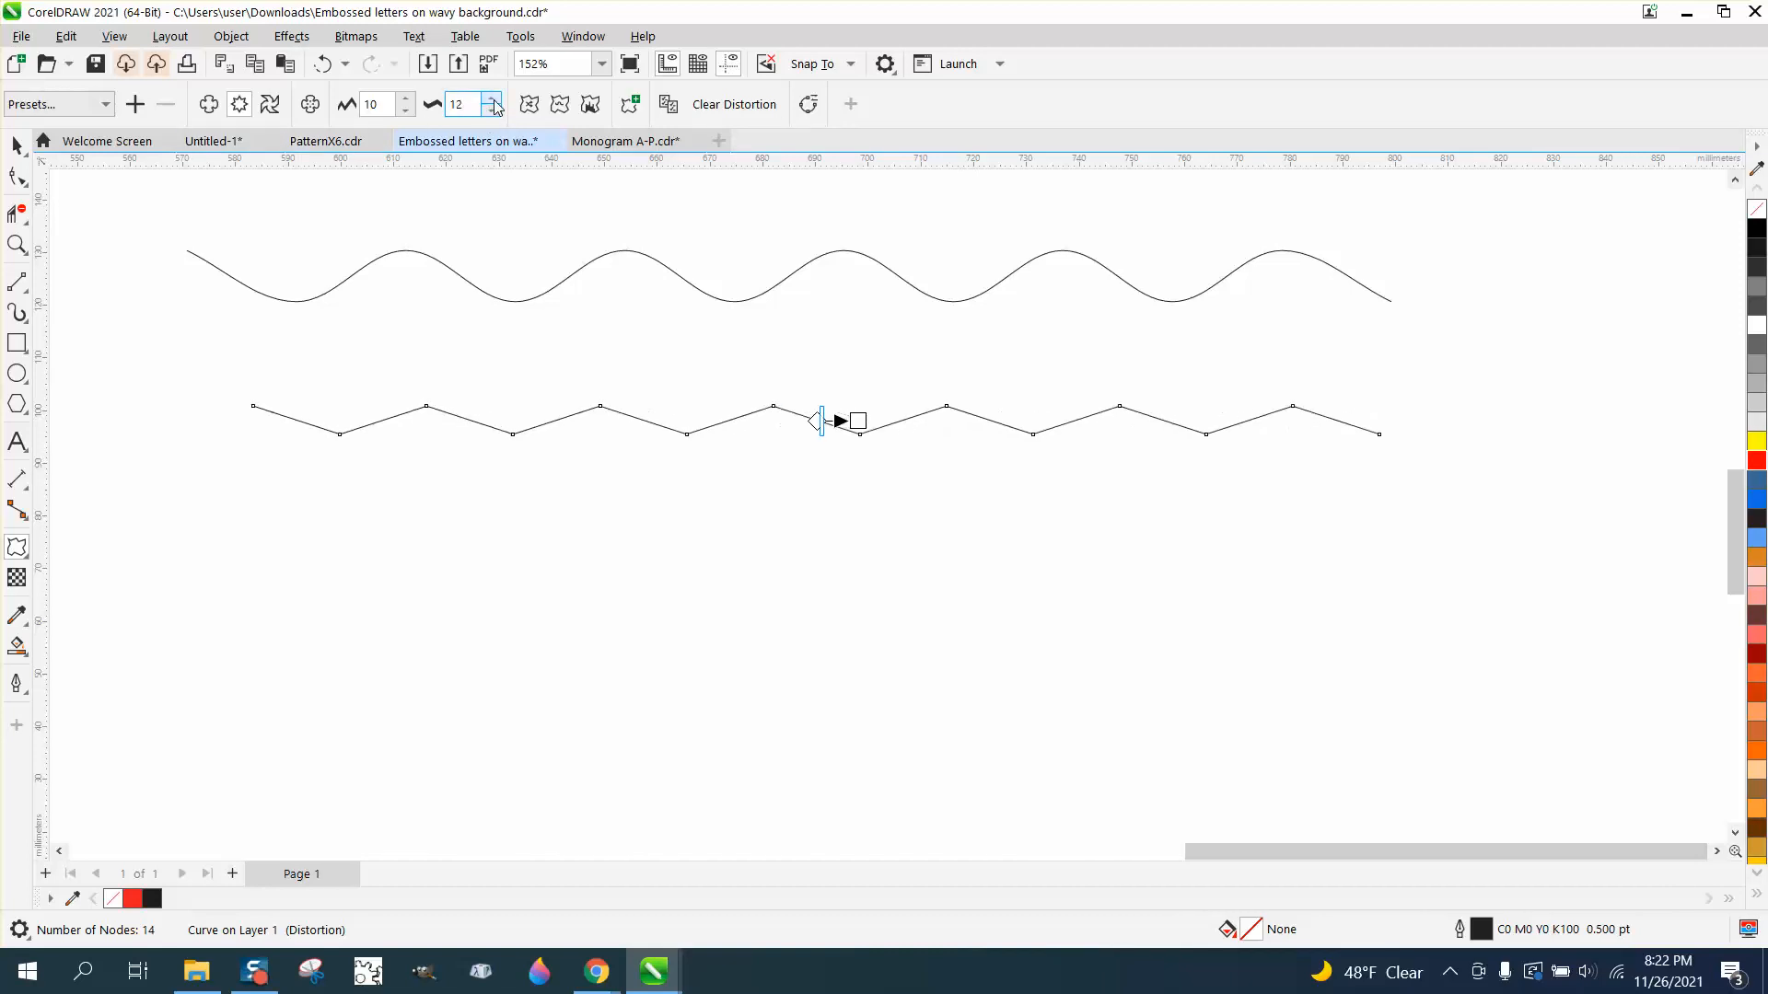
click(491, 110)
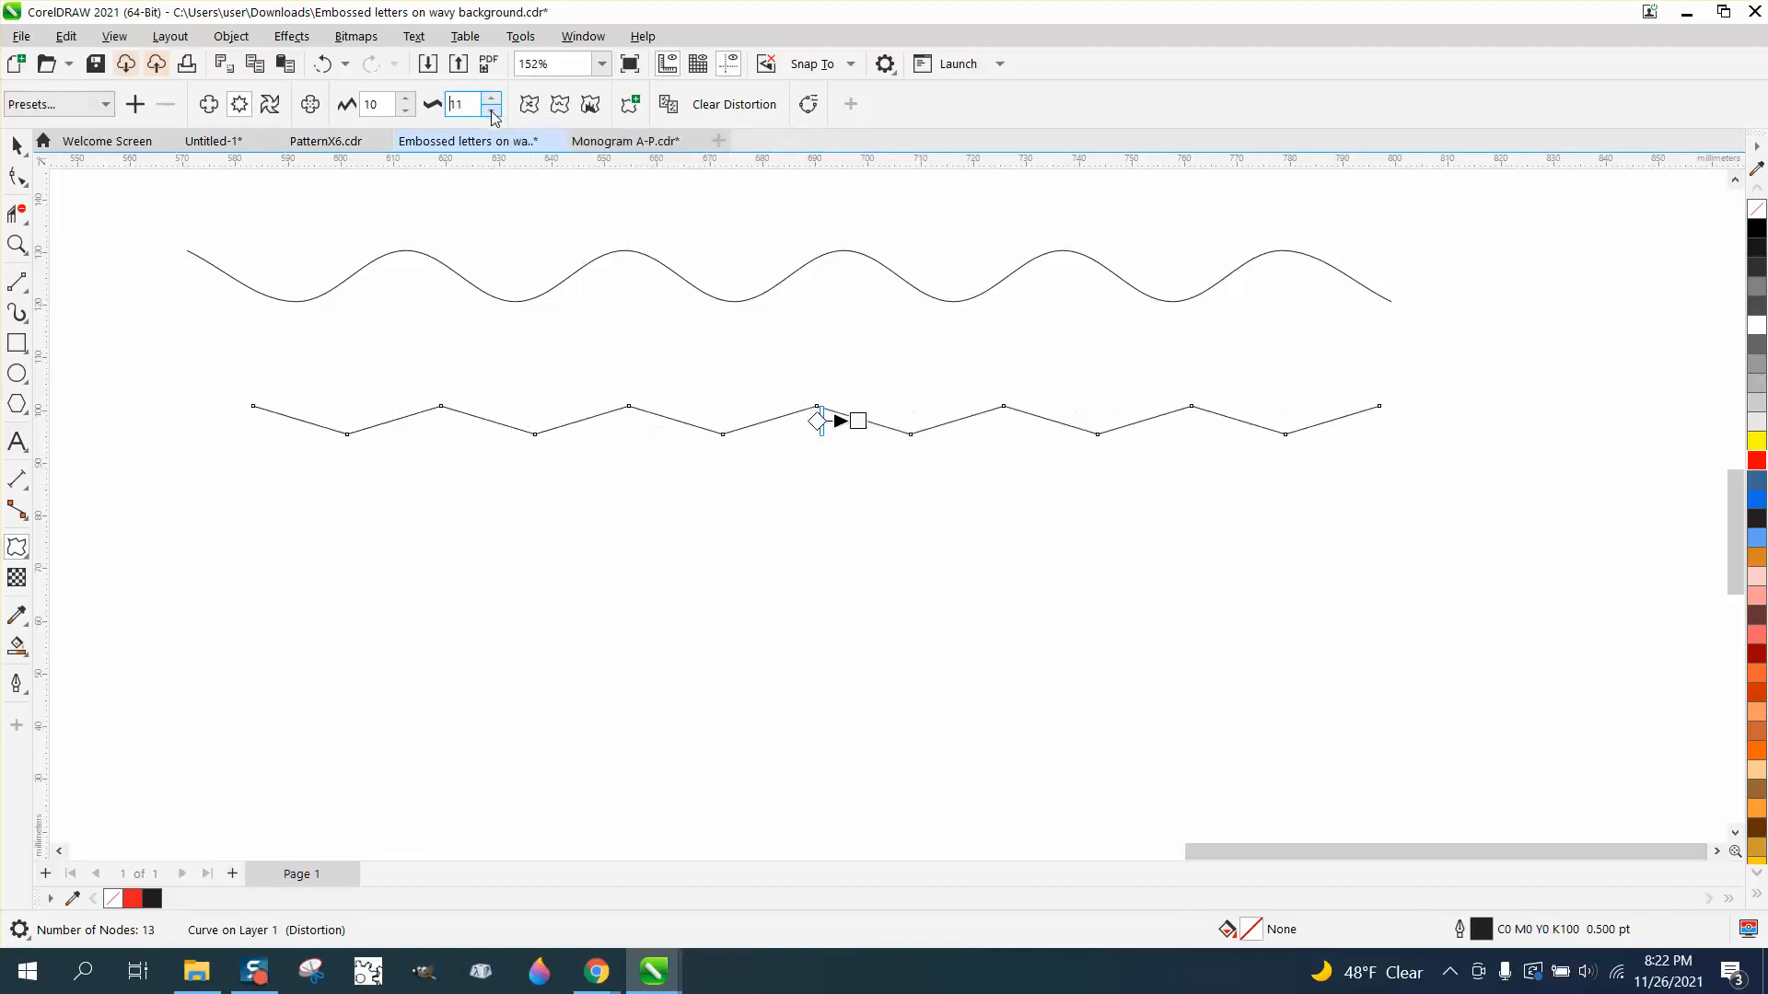
click(406, 98)
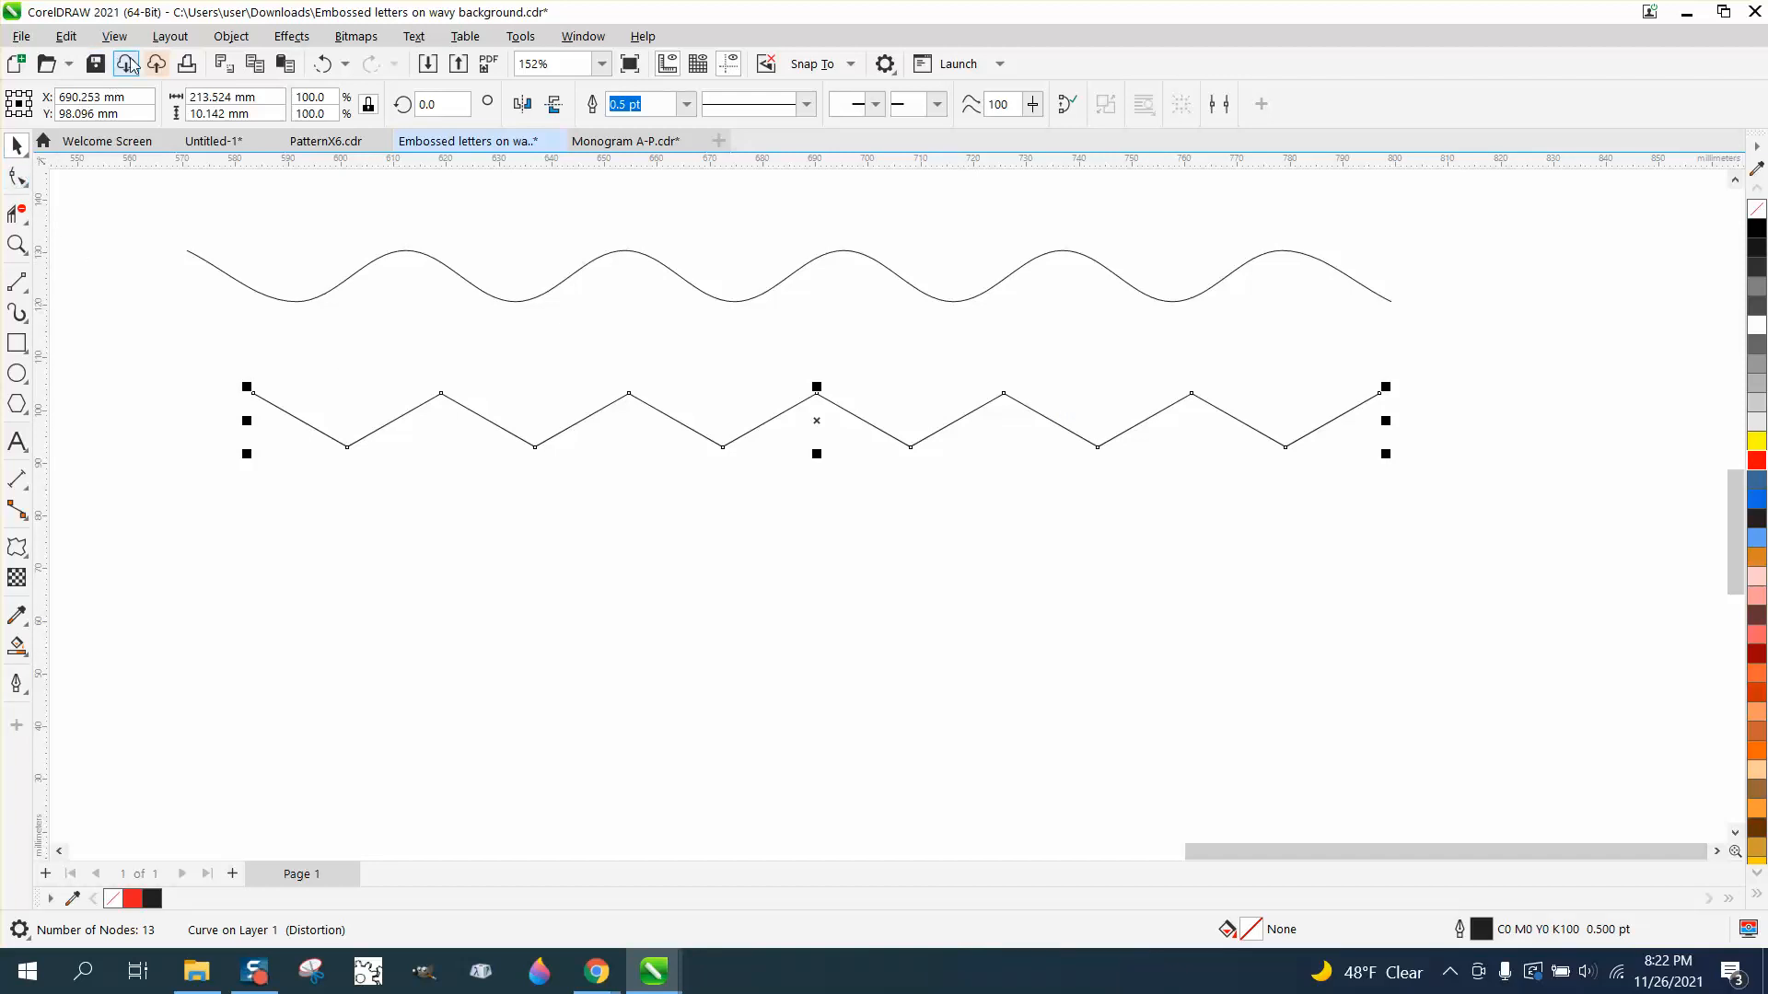
Convert the distorted zigzag to curves and change its segments to curves.
click(230, 36)
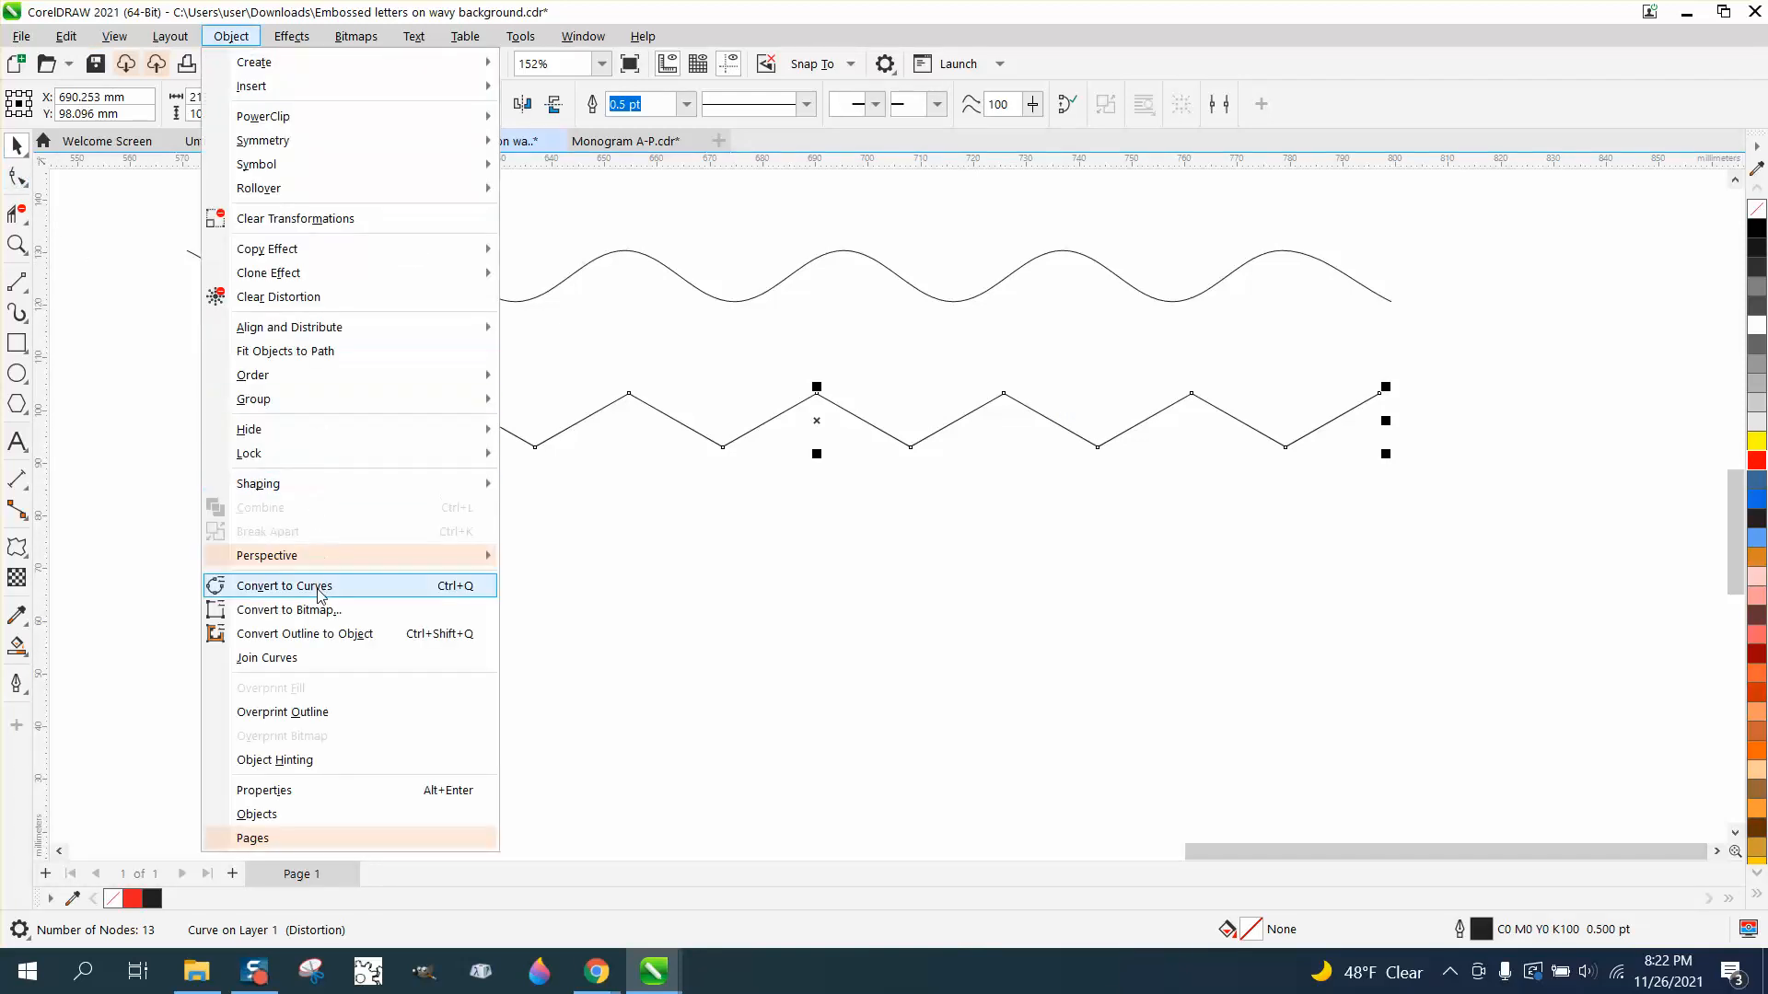
click(283, 586)
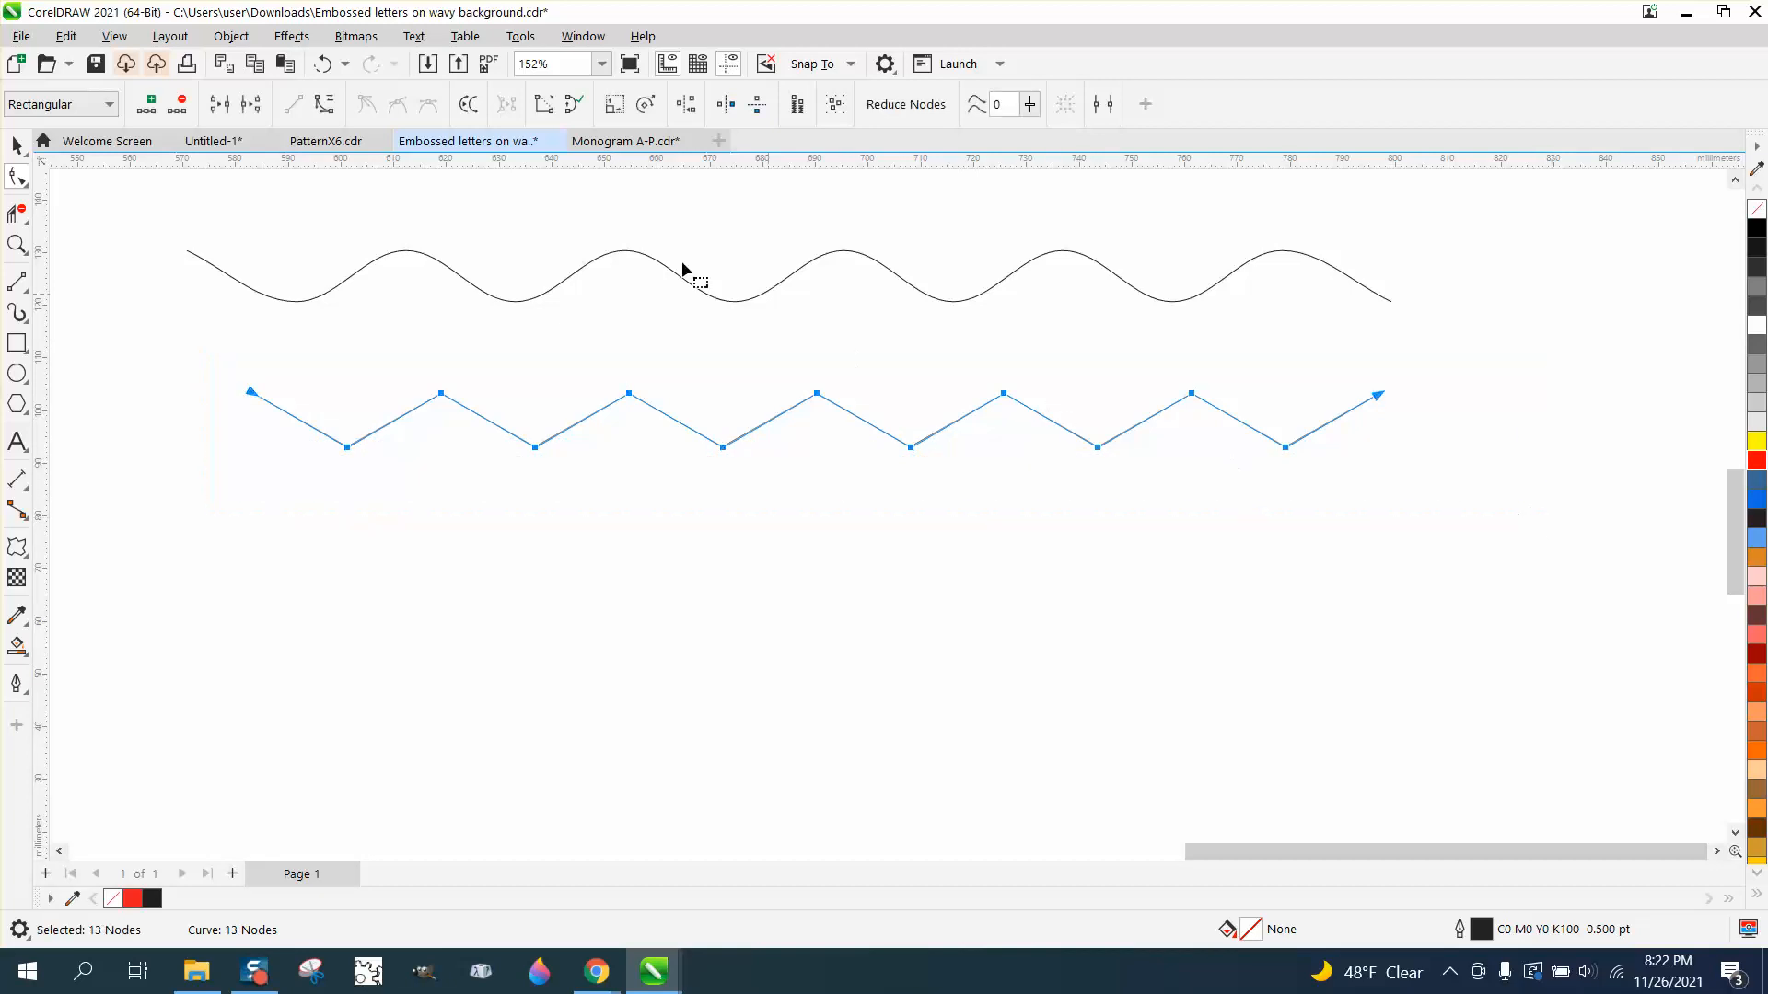
mouse_move(522, 442)
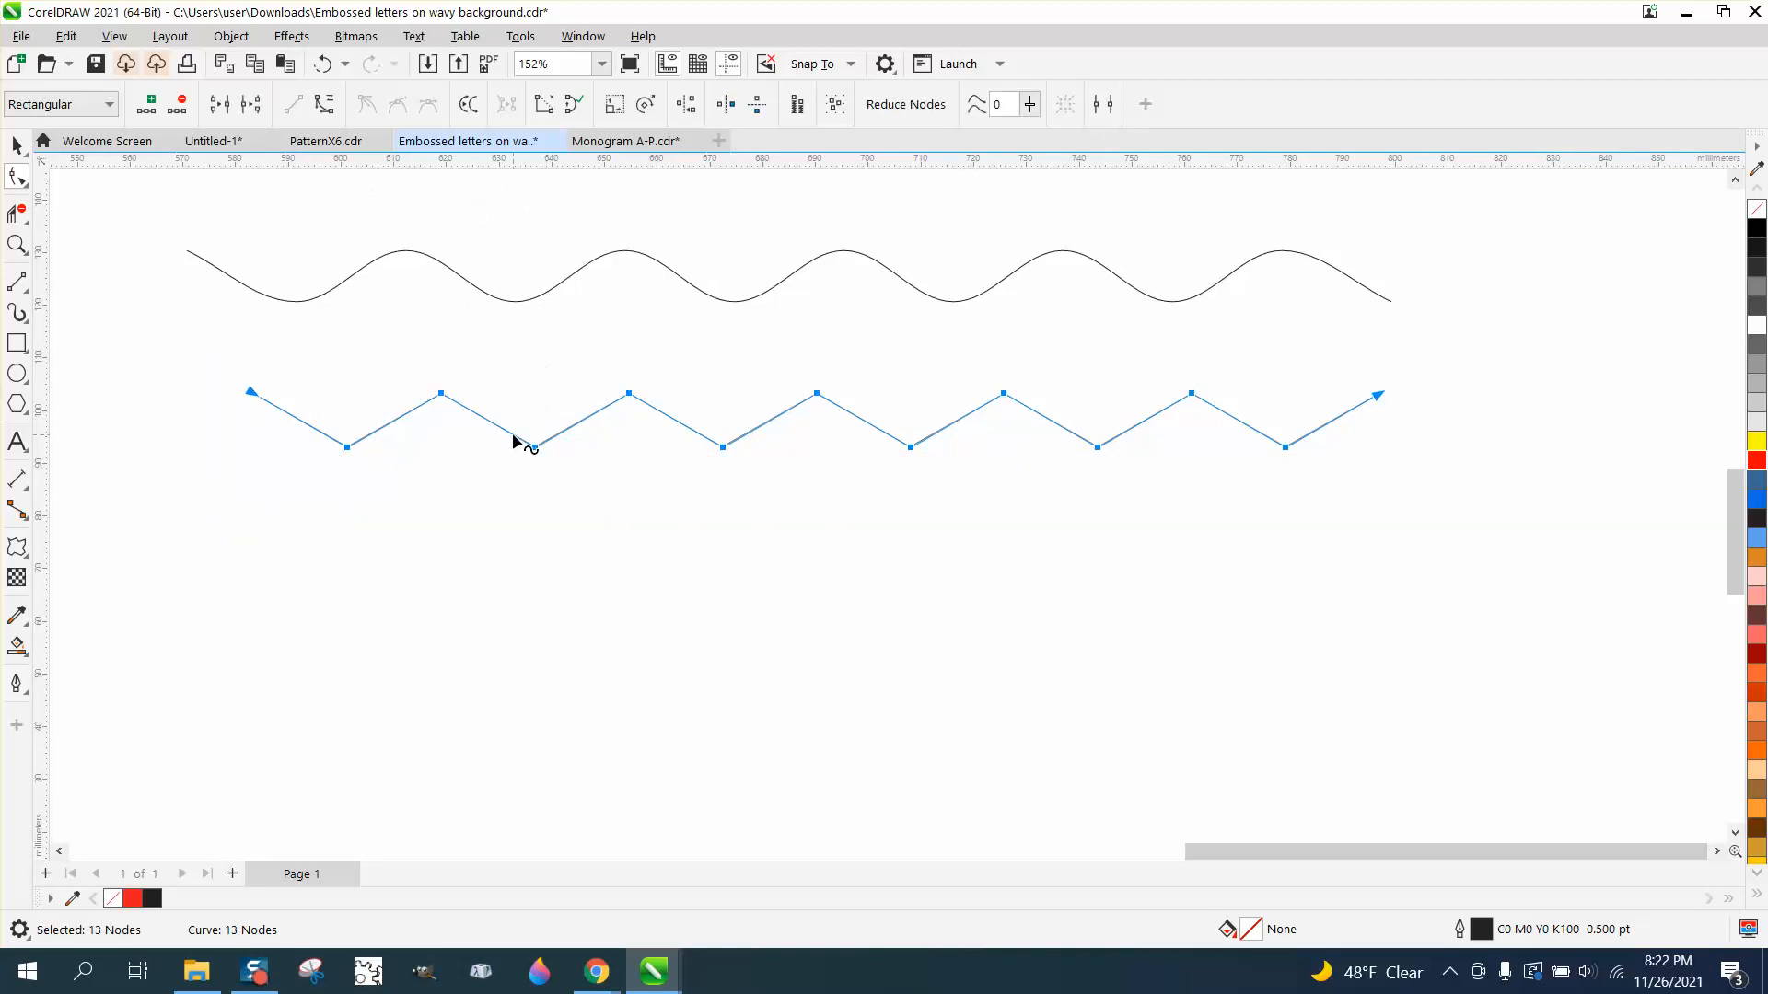
right_click(526, 442)
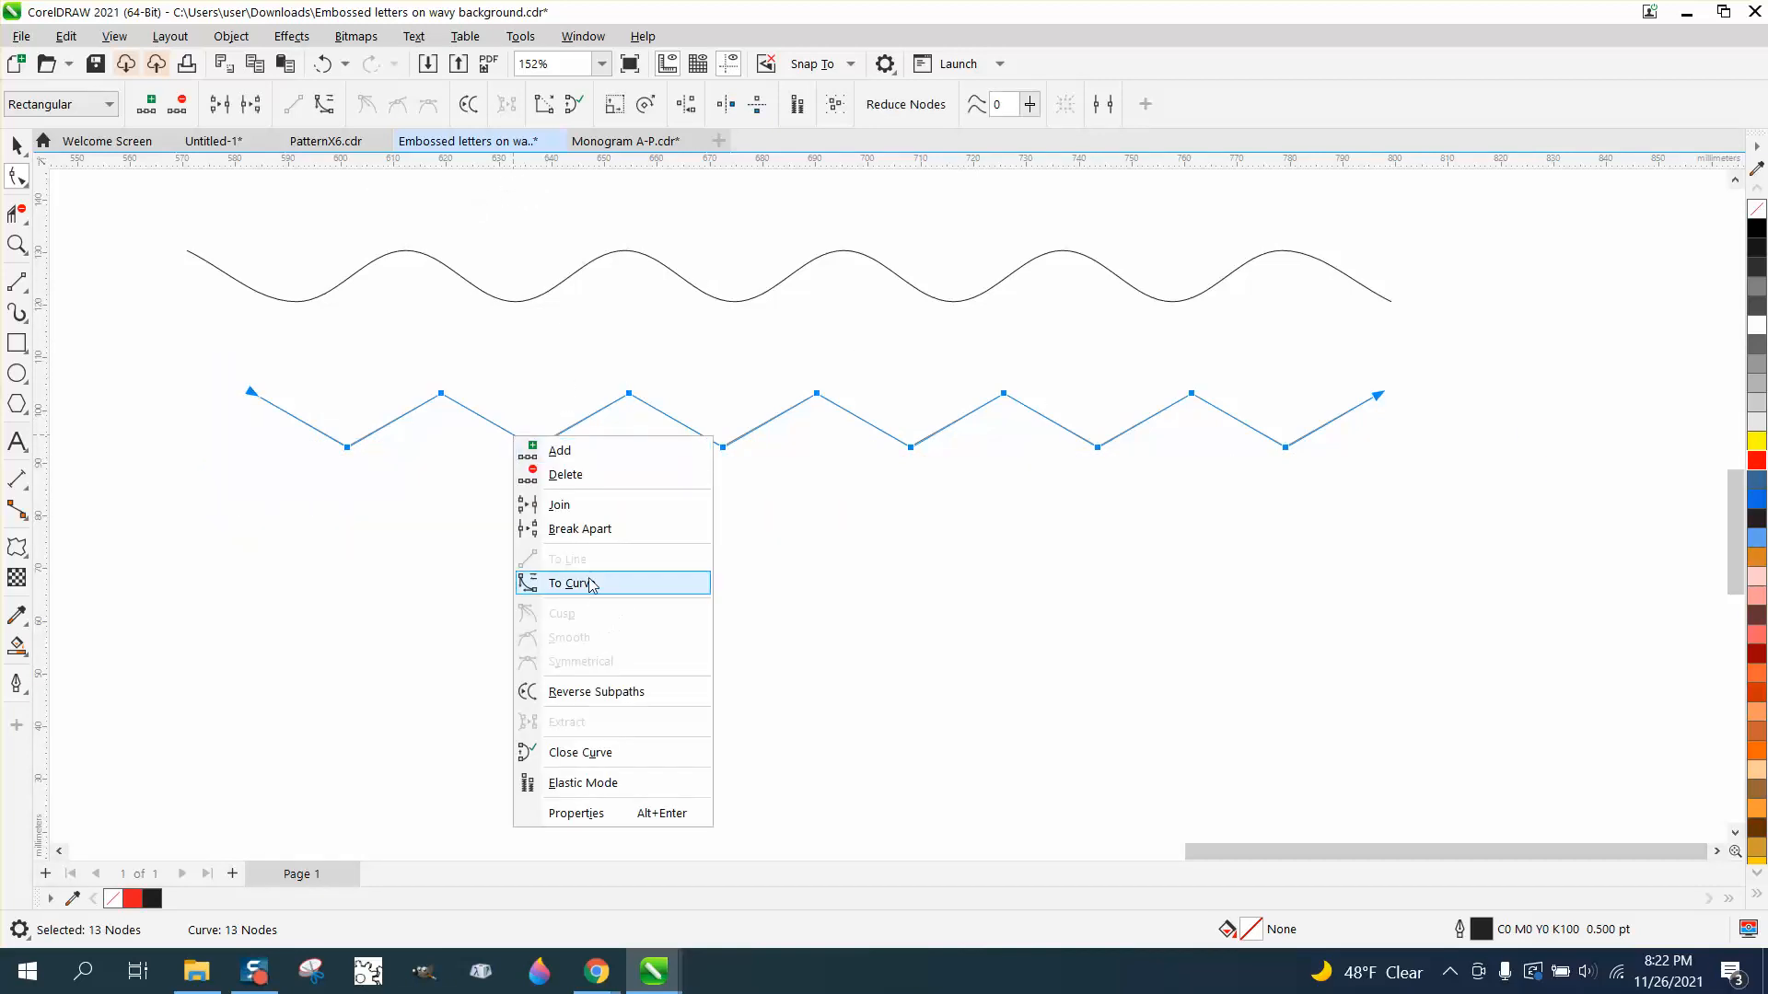
click(571, 583)
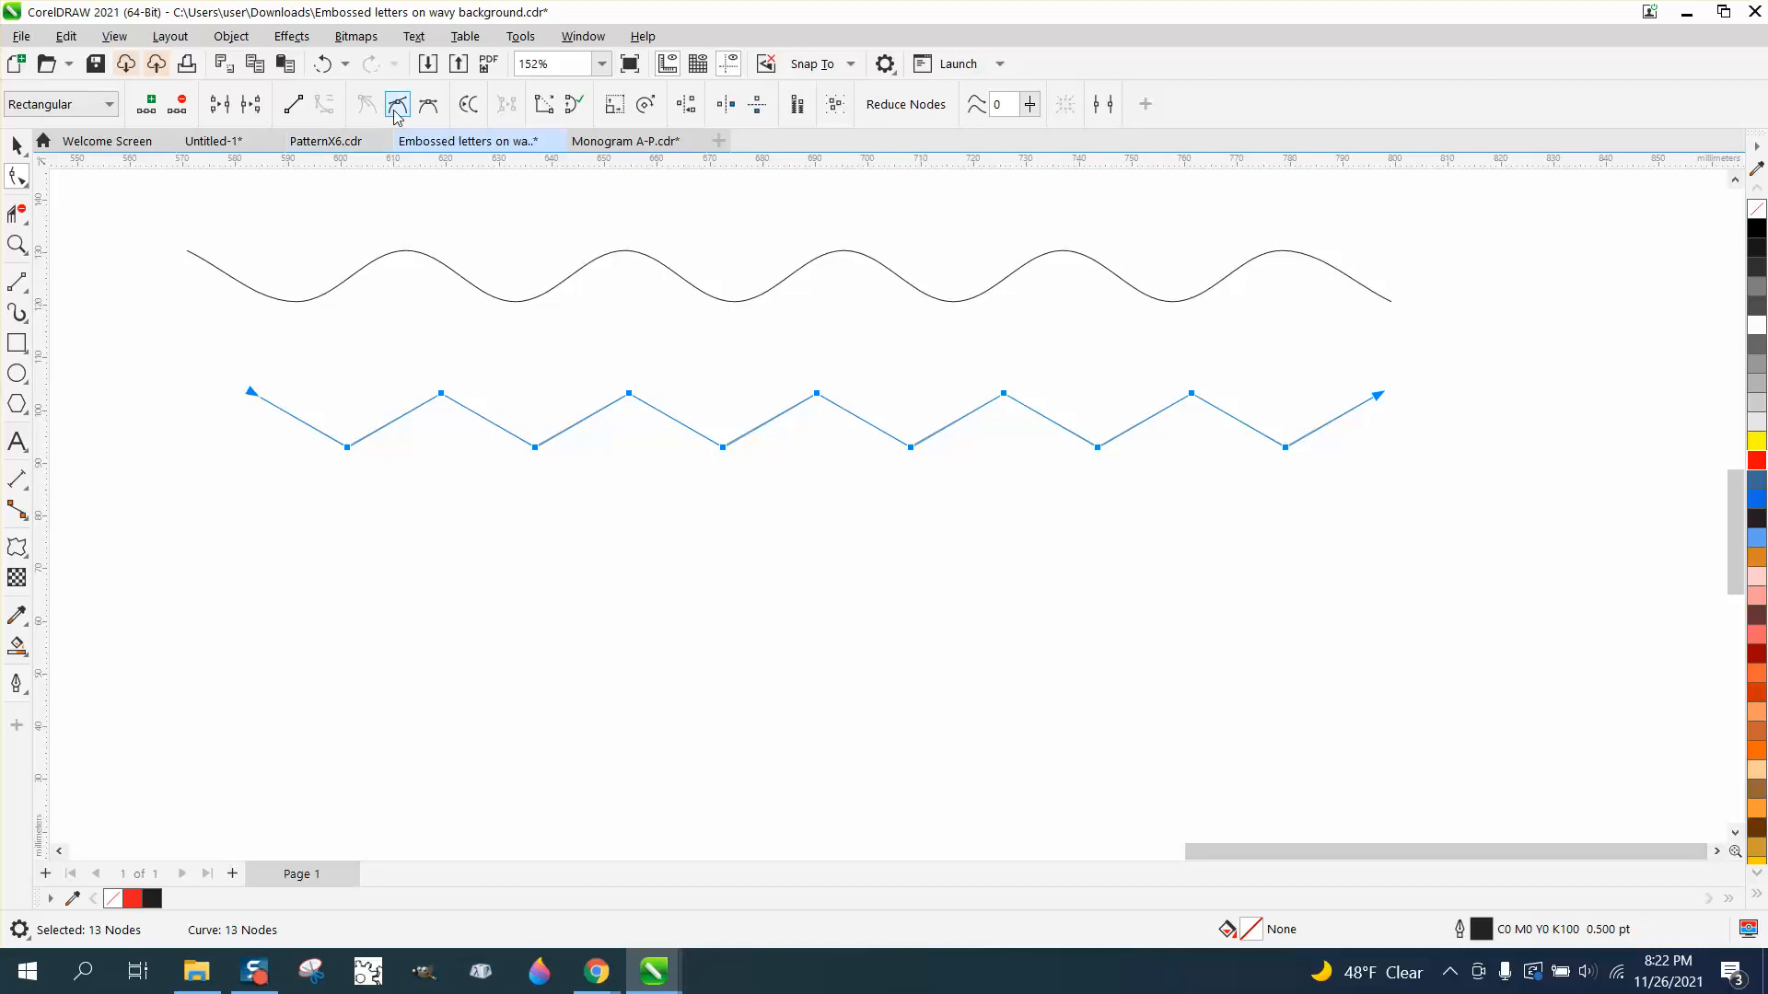
mouse_move(395, 104)
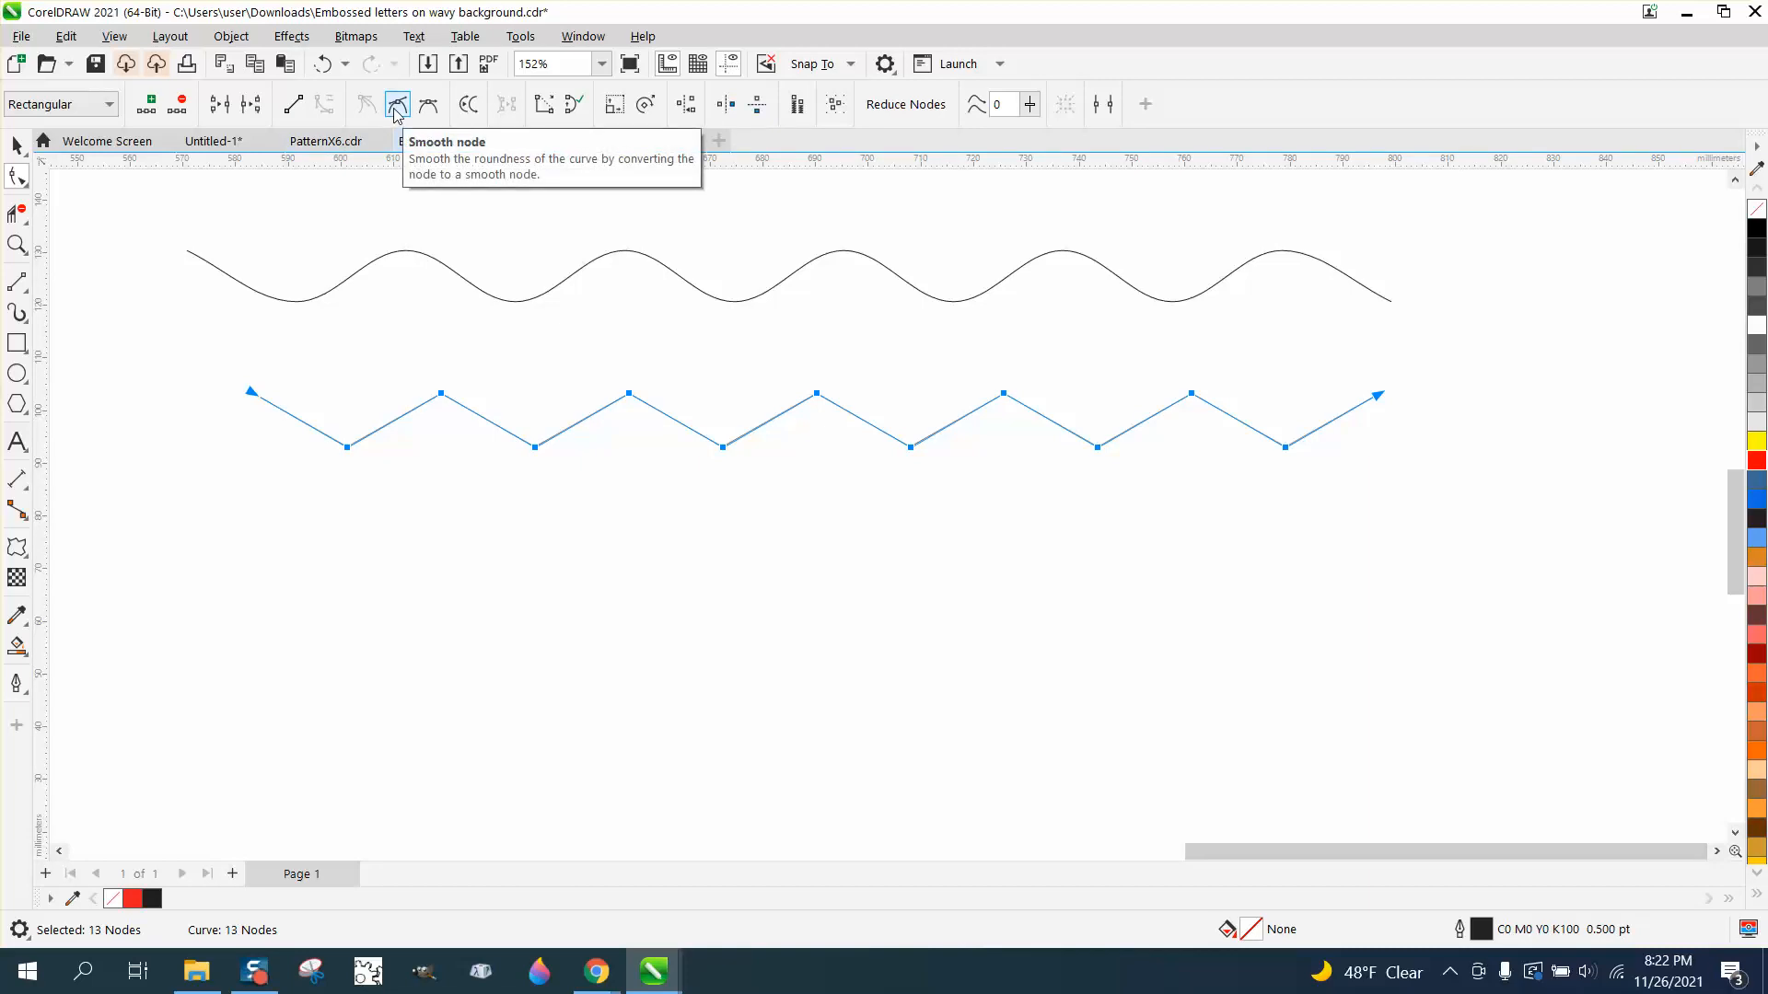
Make all zigzag nodes smooth, then return to the Pick tool.
click(397, 104)
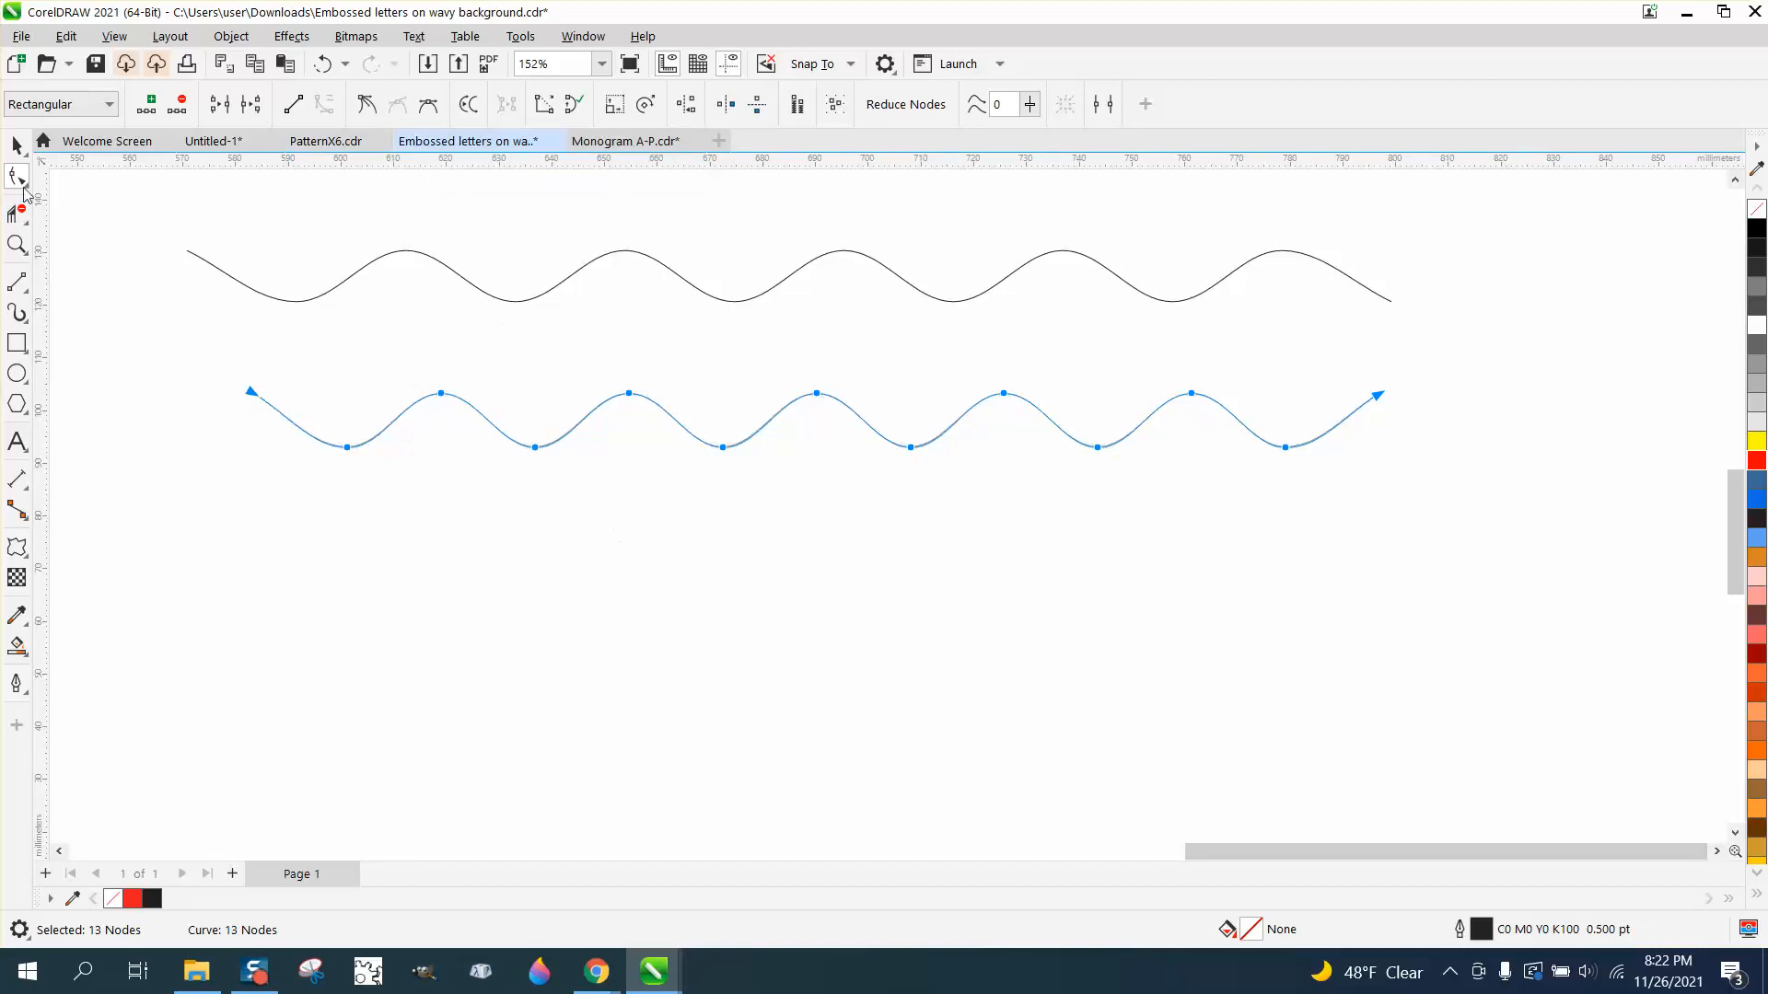
click(17, 145)
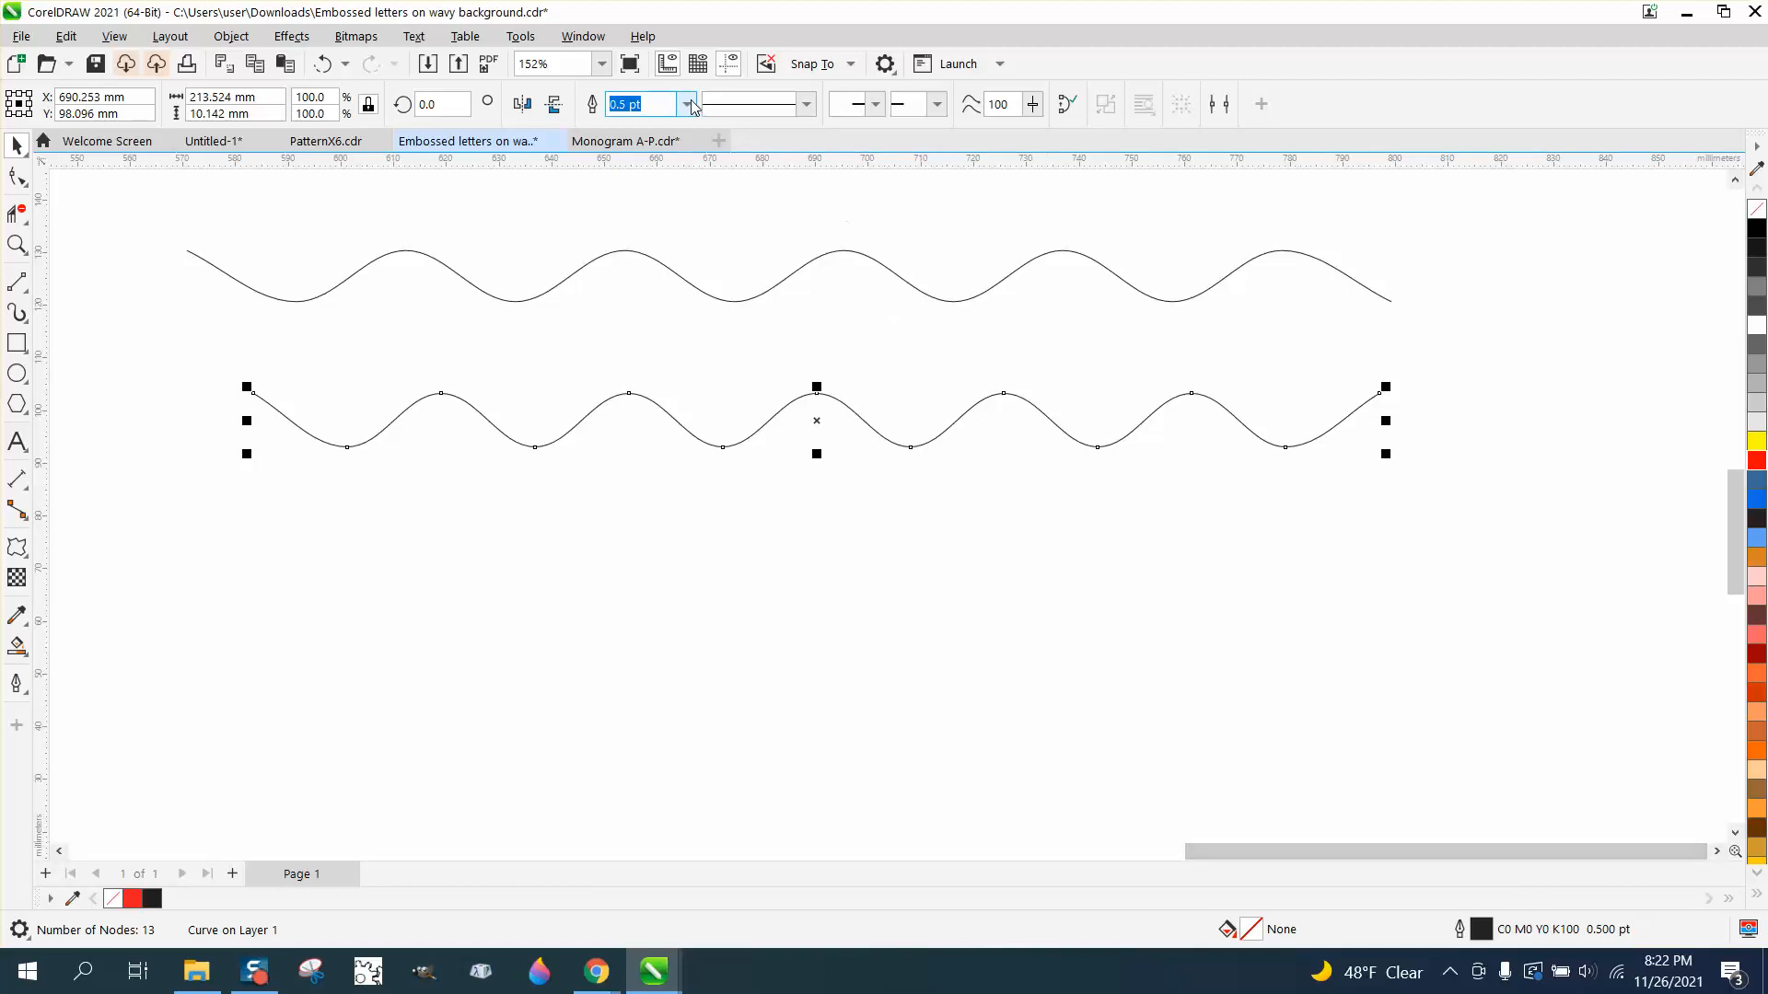
Give the smooth wavy curve a 4.0 pt outline width.
click(685, 104)
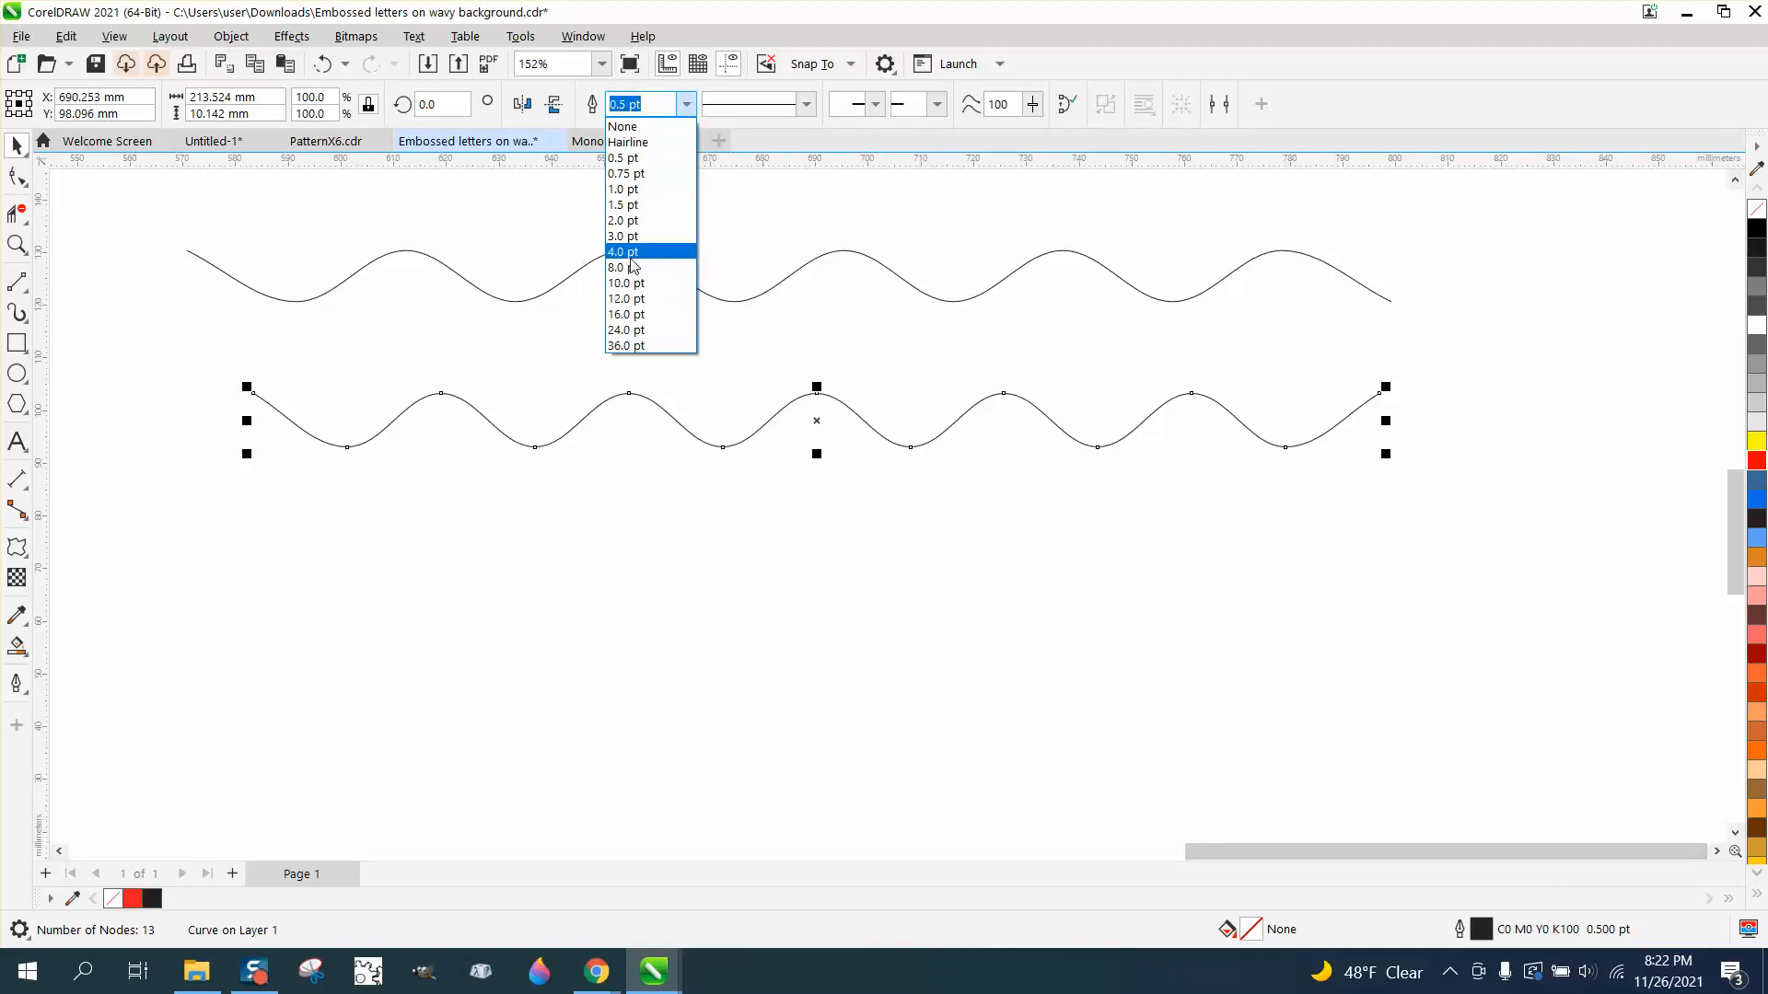
click(623, 250)
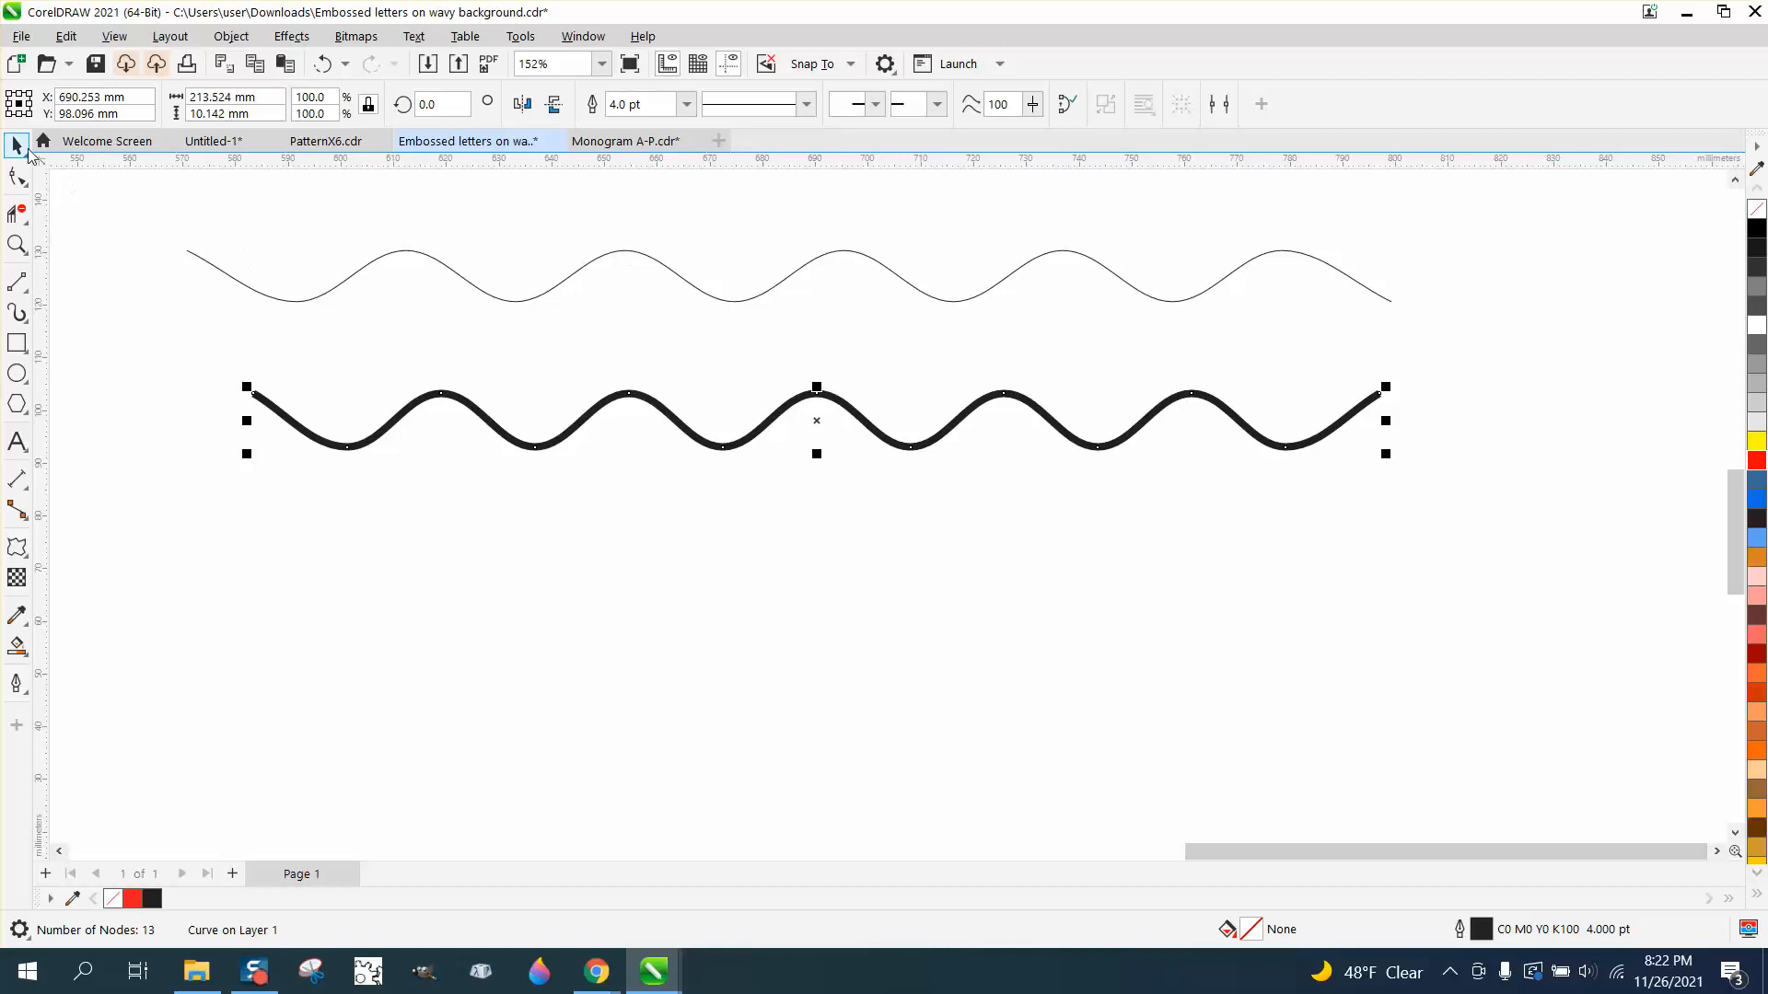
click(18, 246)
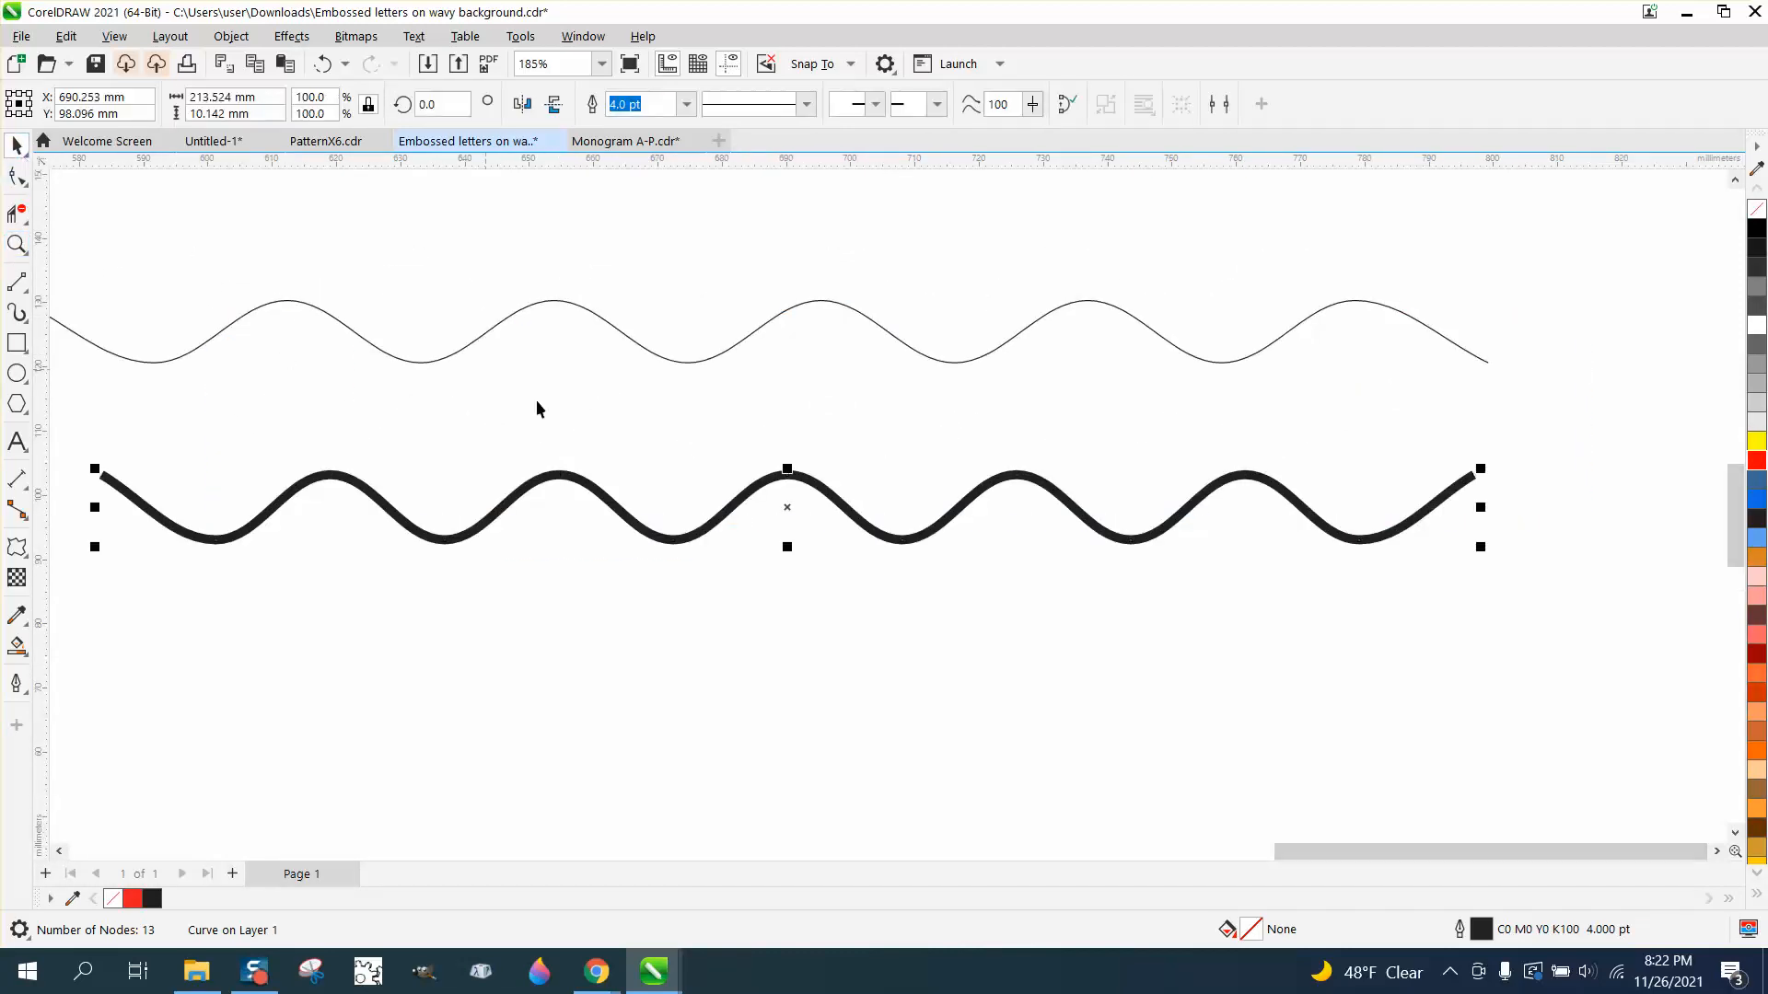
mouse_move(619, 483)
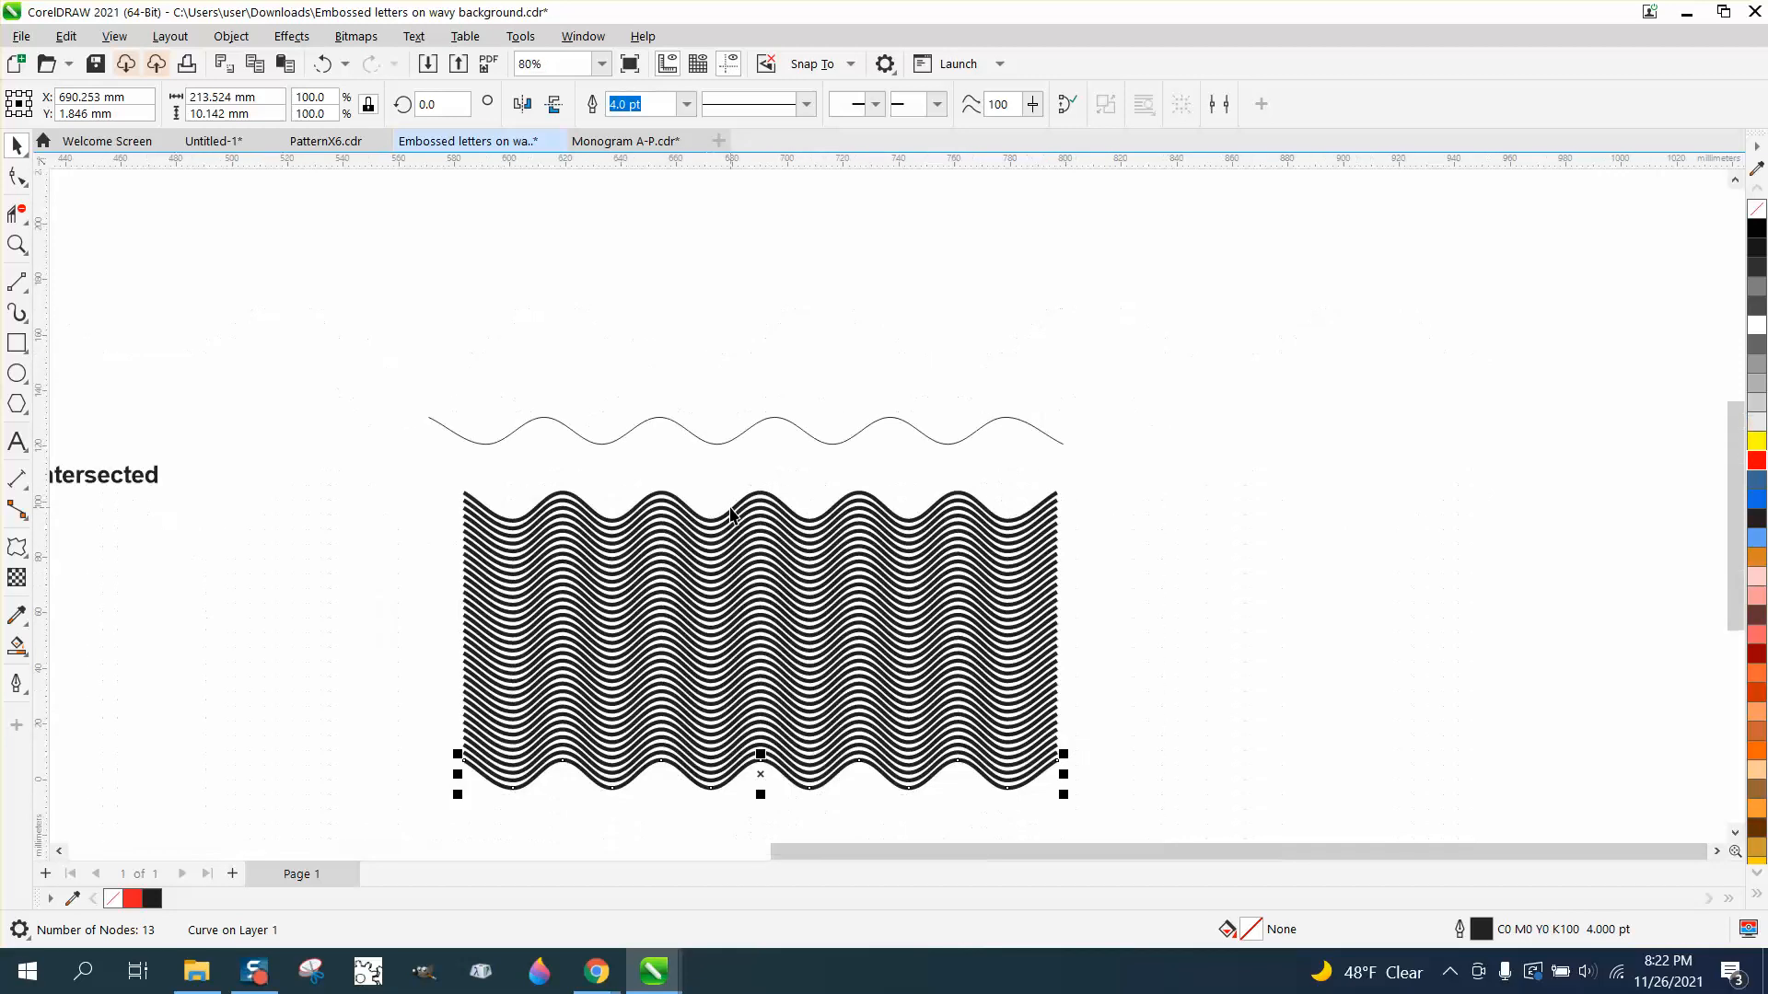
mouse_move(178, 516)
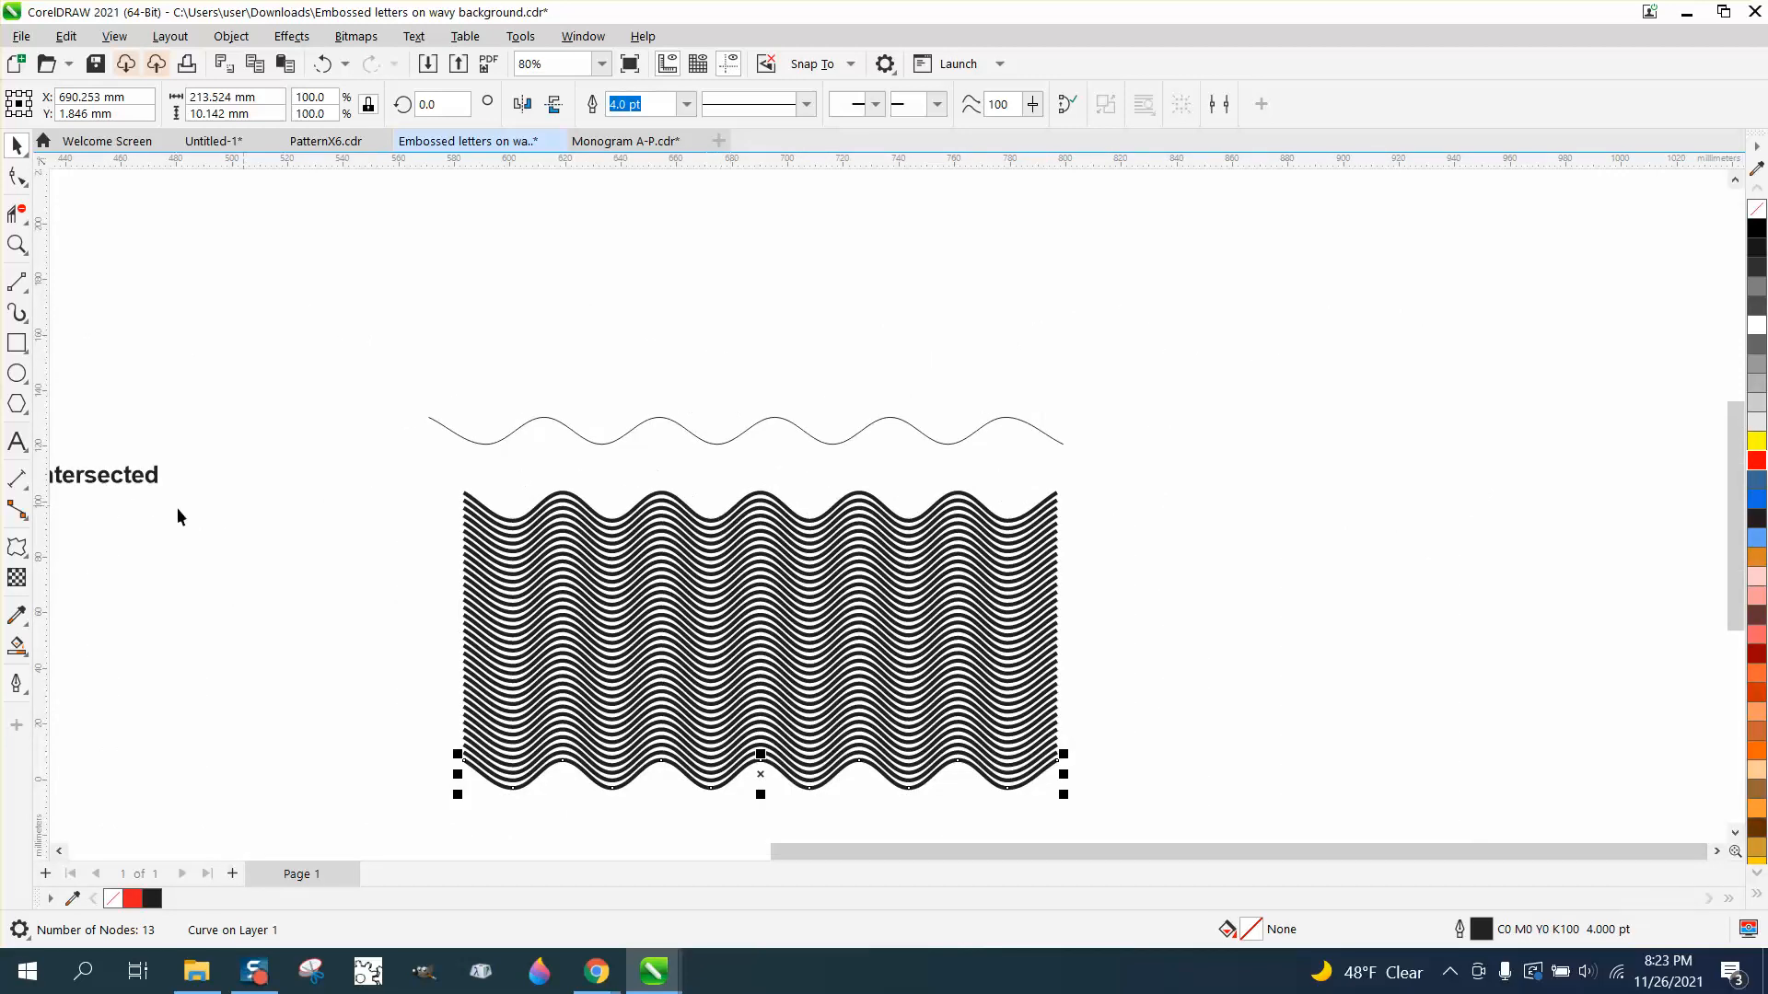
Pick the Distort tool and open its Presets dropdown.
click(16, 547)
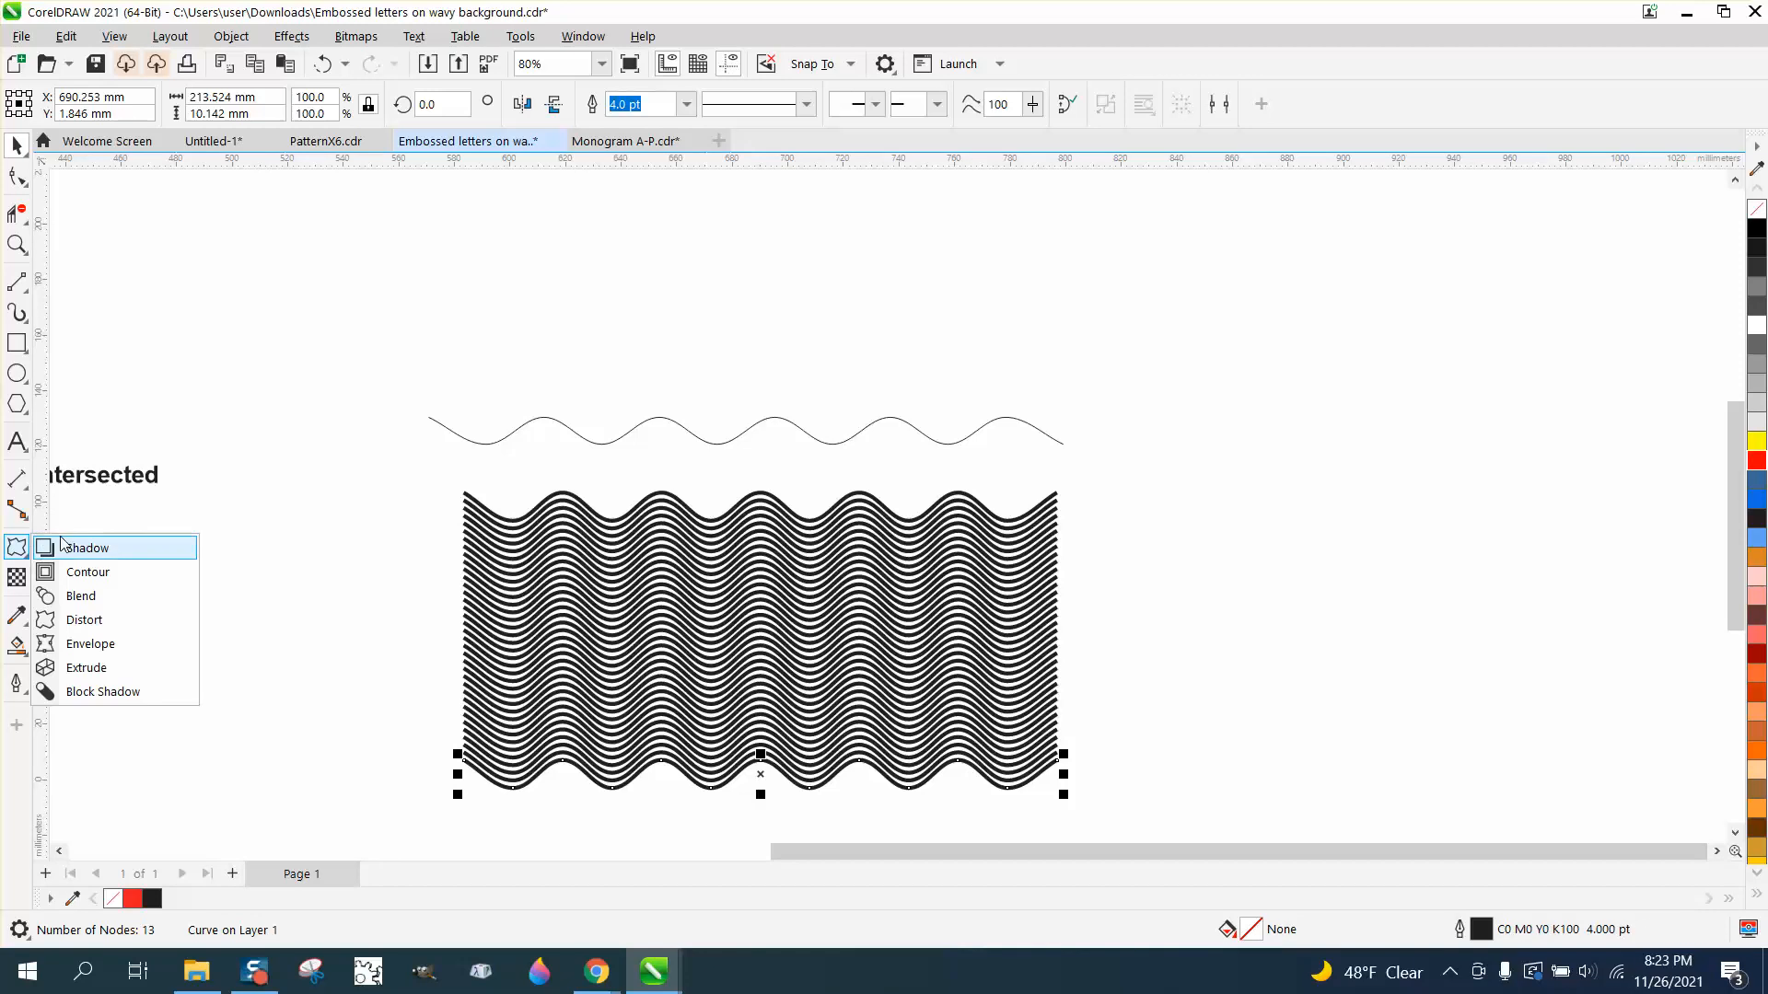
mouse_move(85, 620)
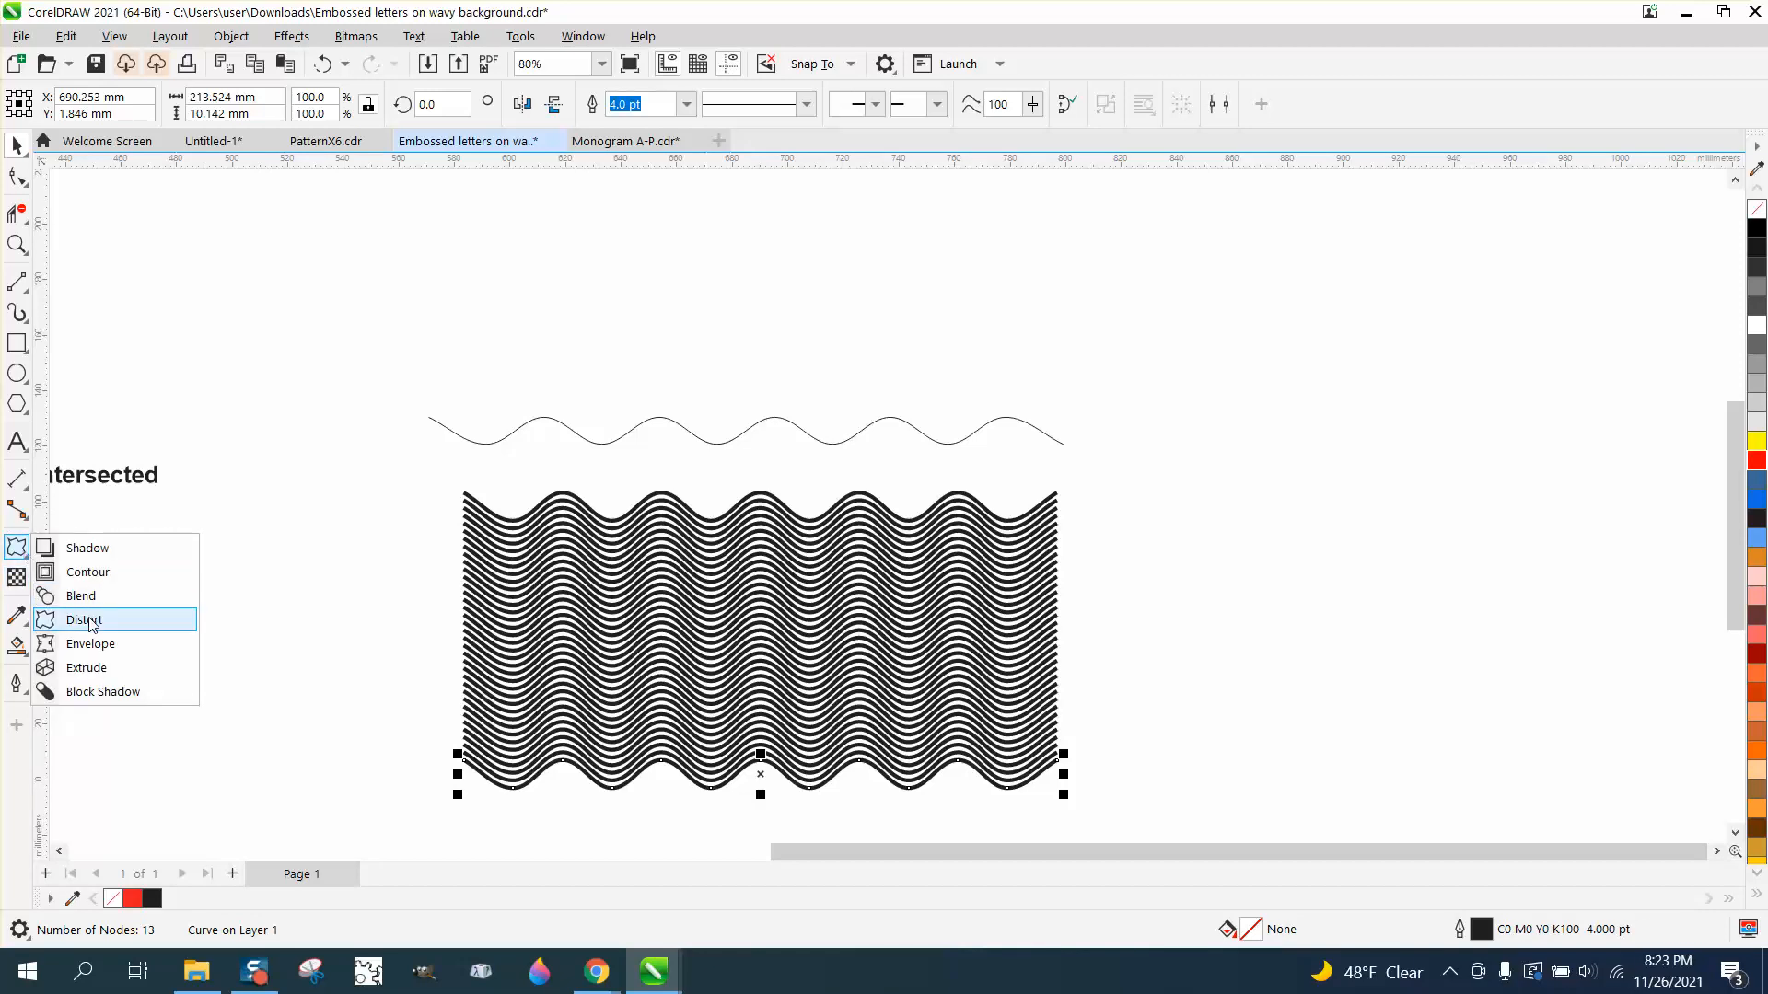
click(83, 620)
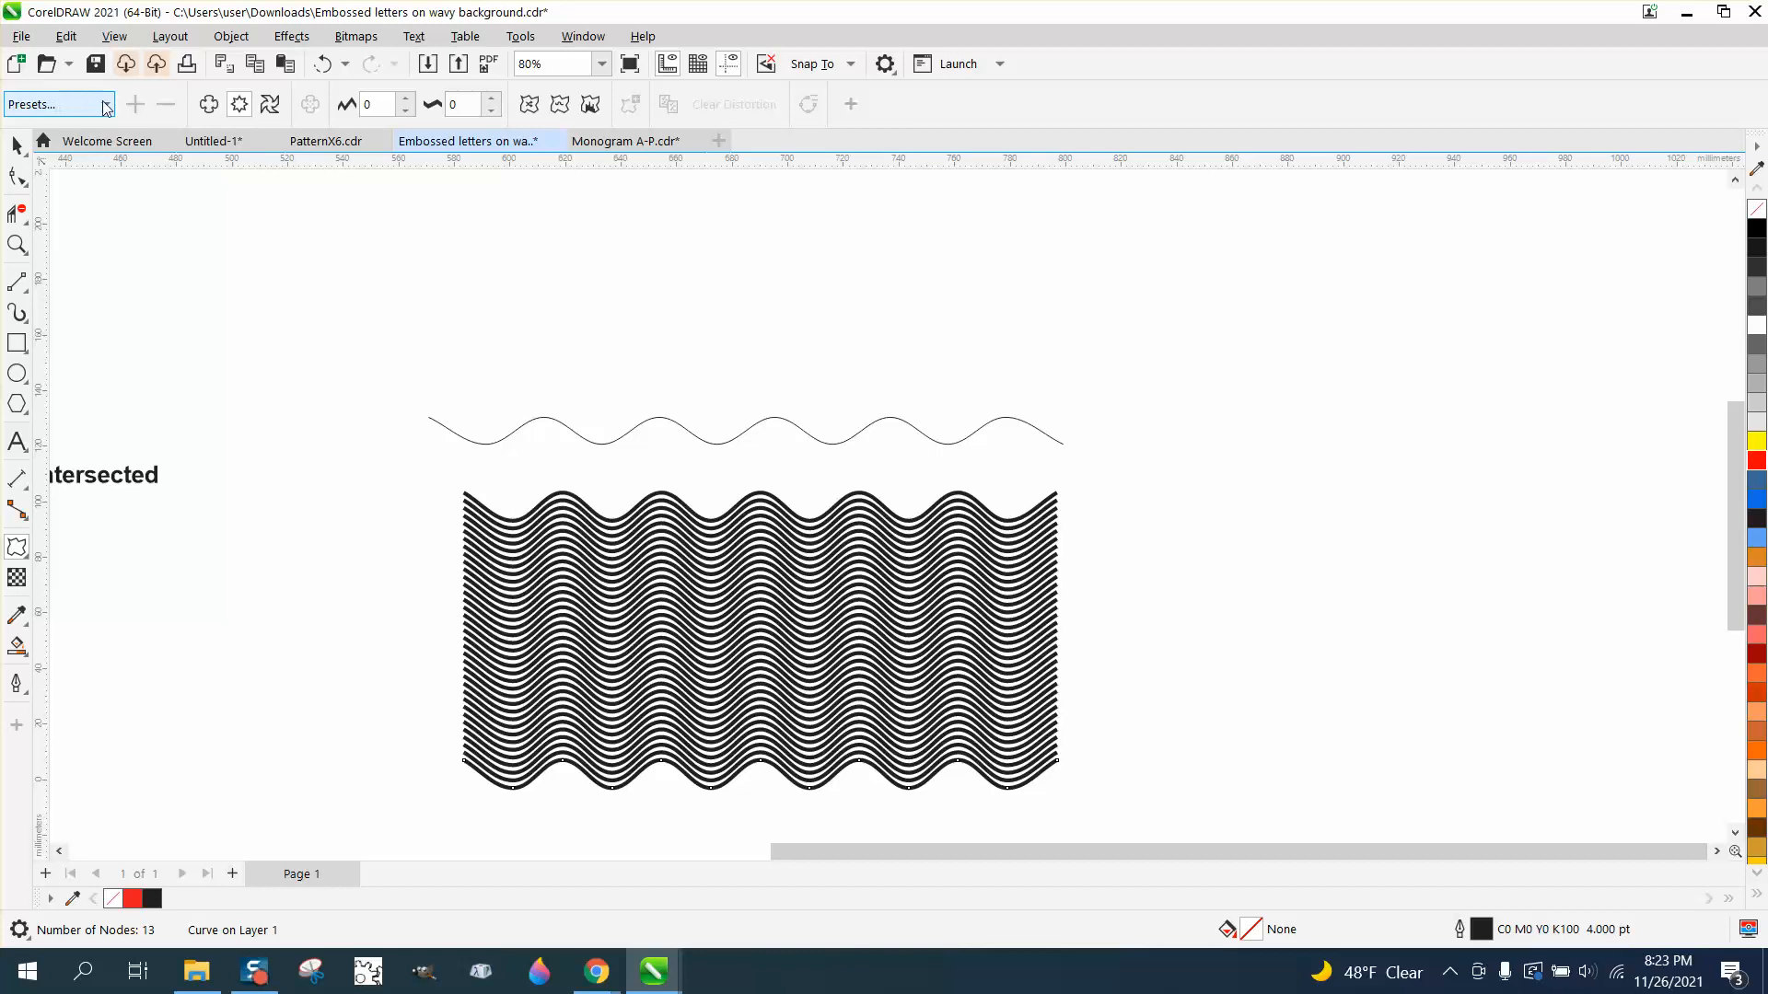
click(106, 104)
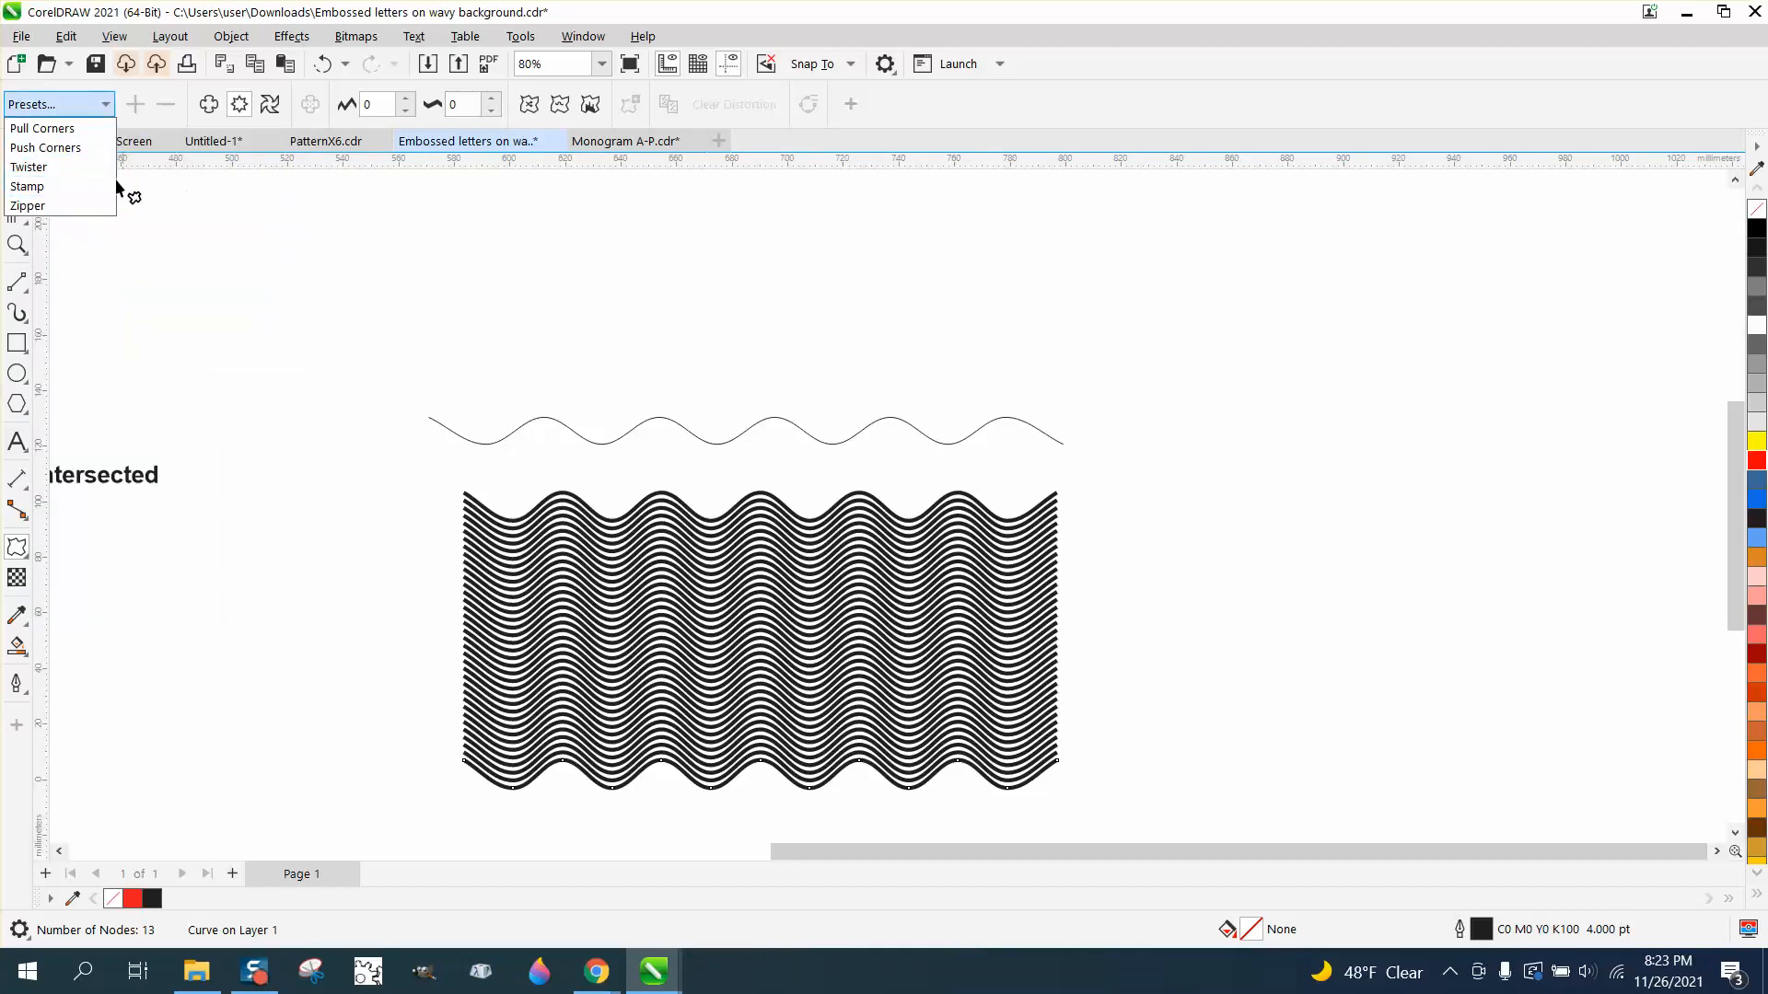
mouse_move(27, 186)
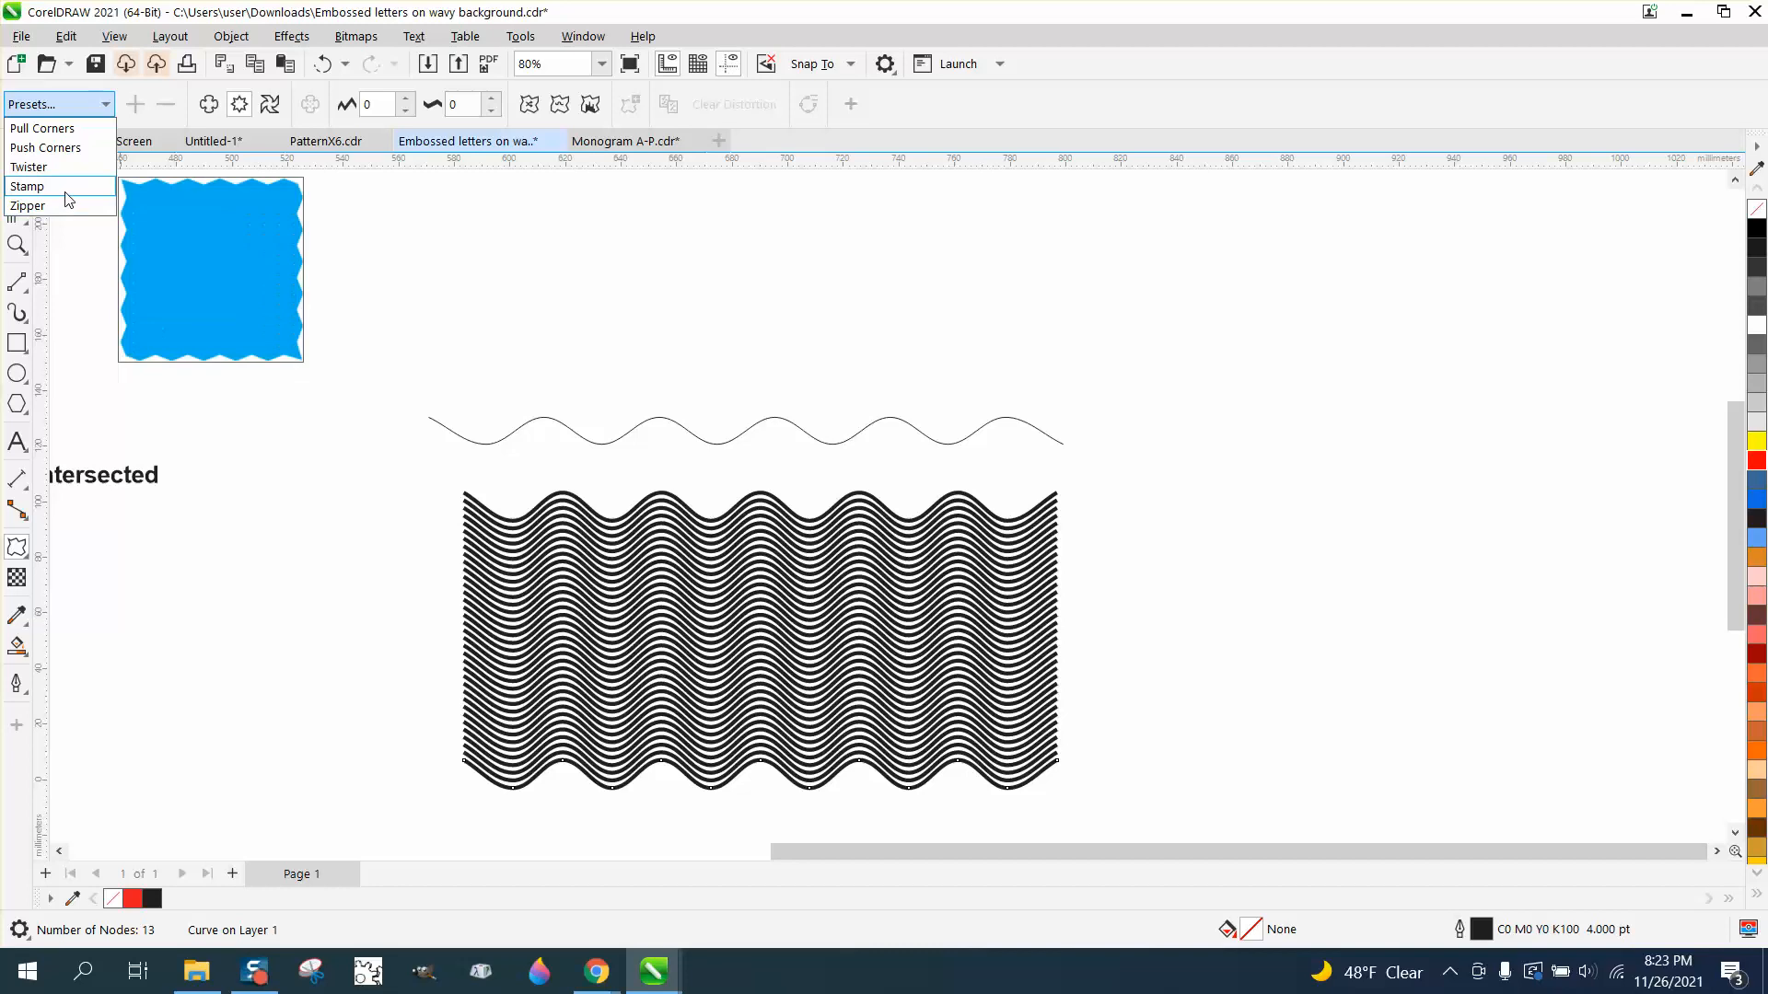
mouse_move(64, 204)
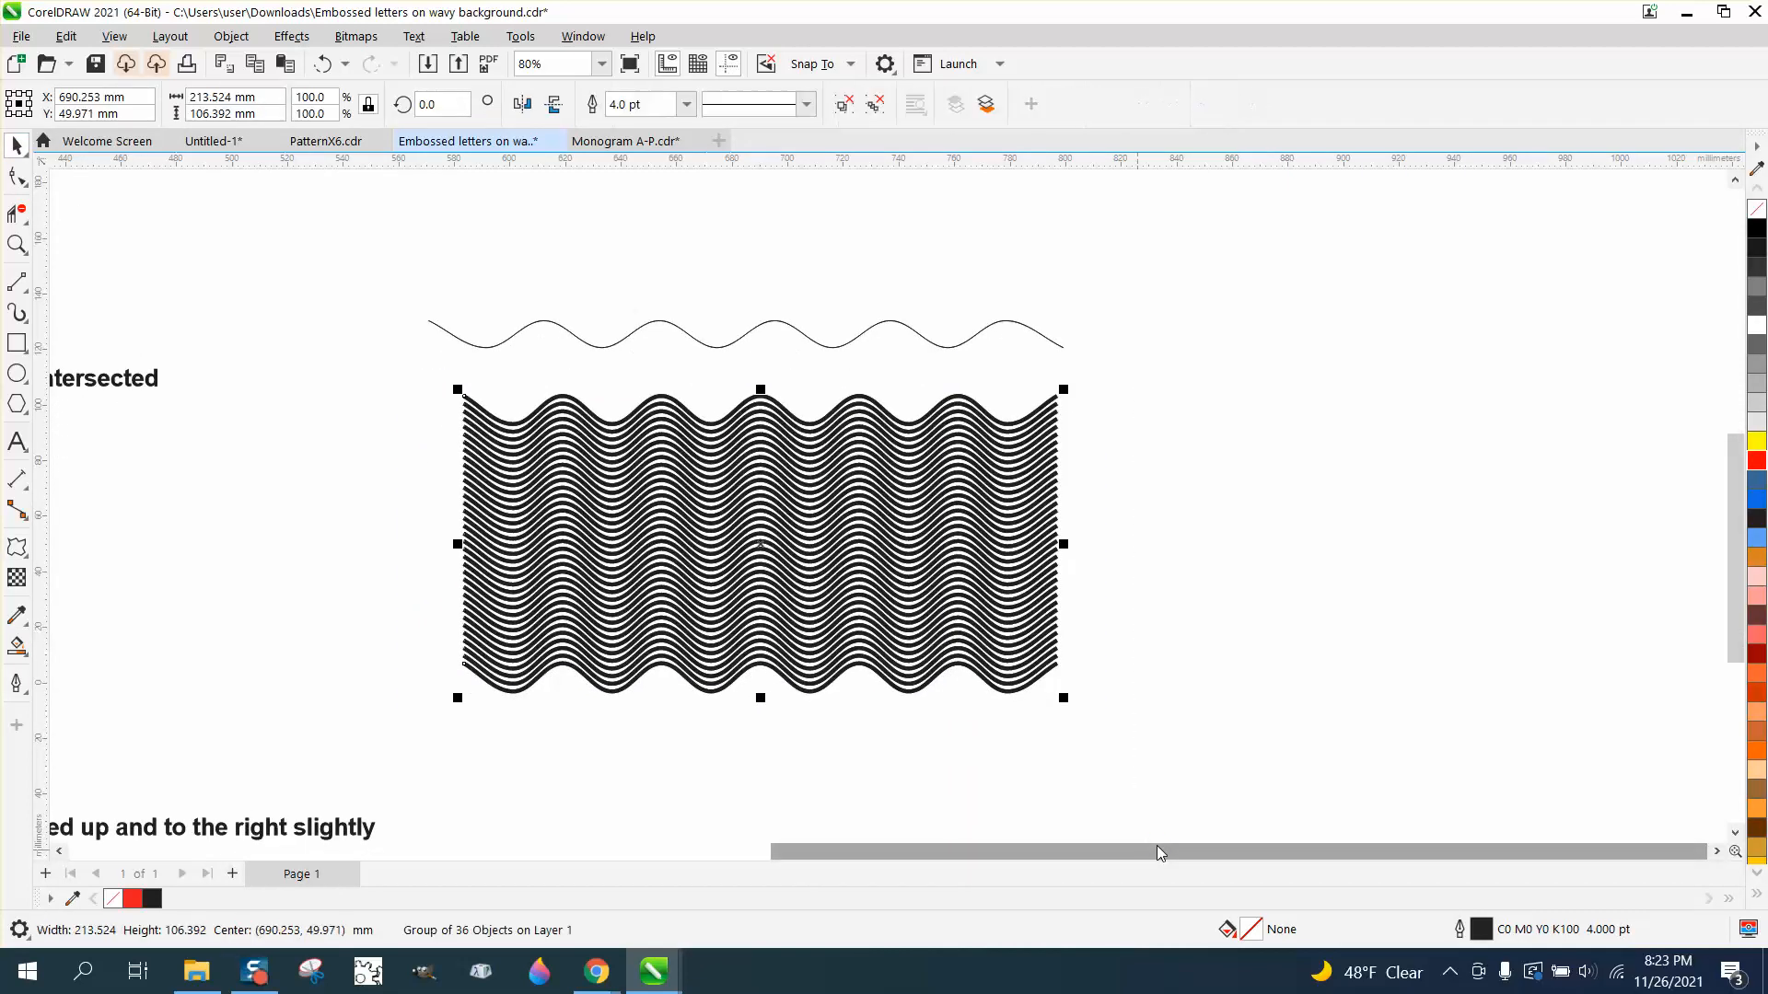
Select part of the wave stack and open the Outline Width dropdown.
click(19, 375)
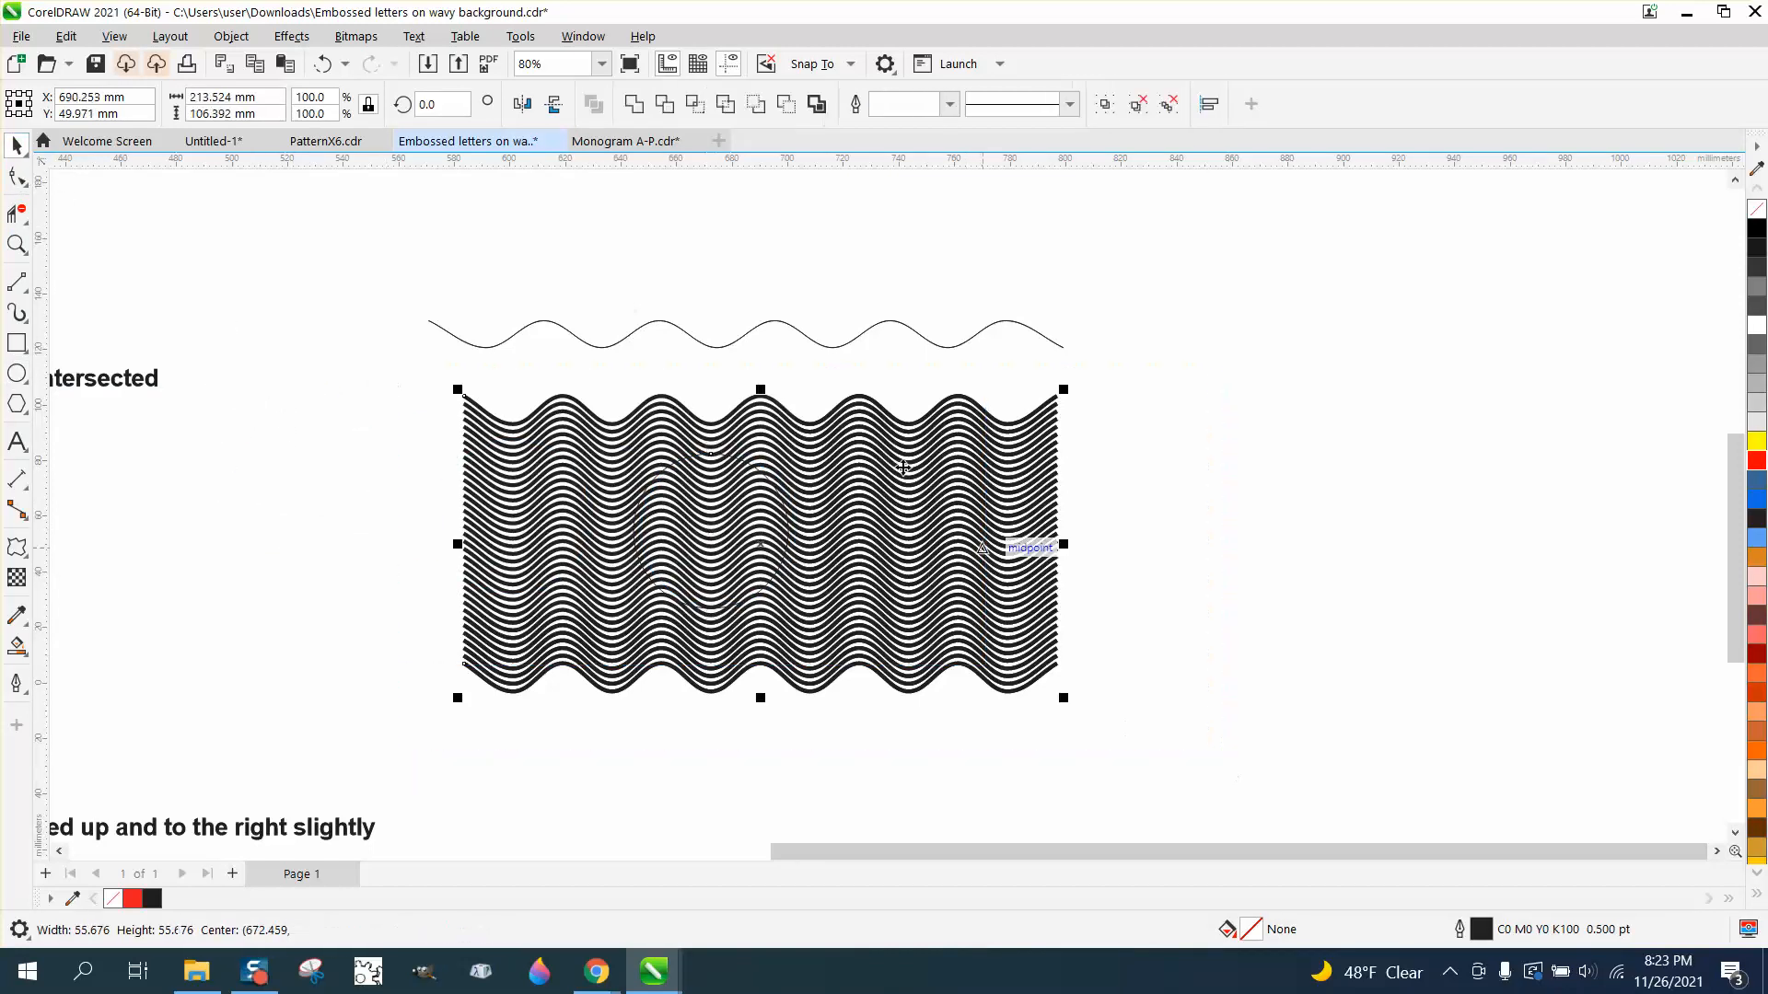
click(685, 104)
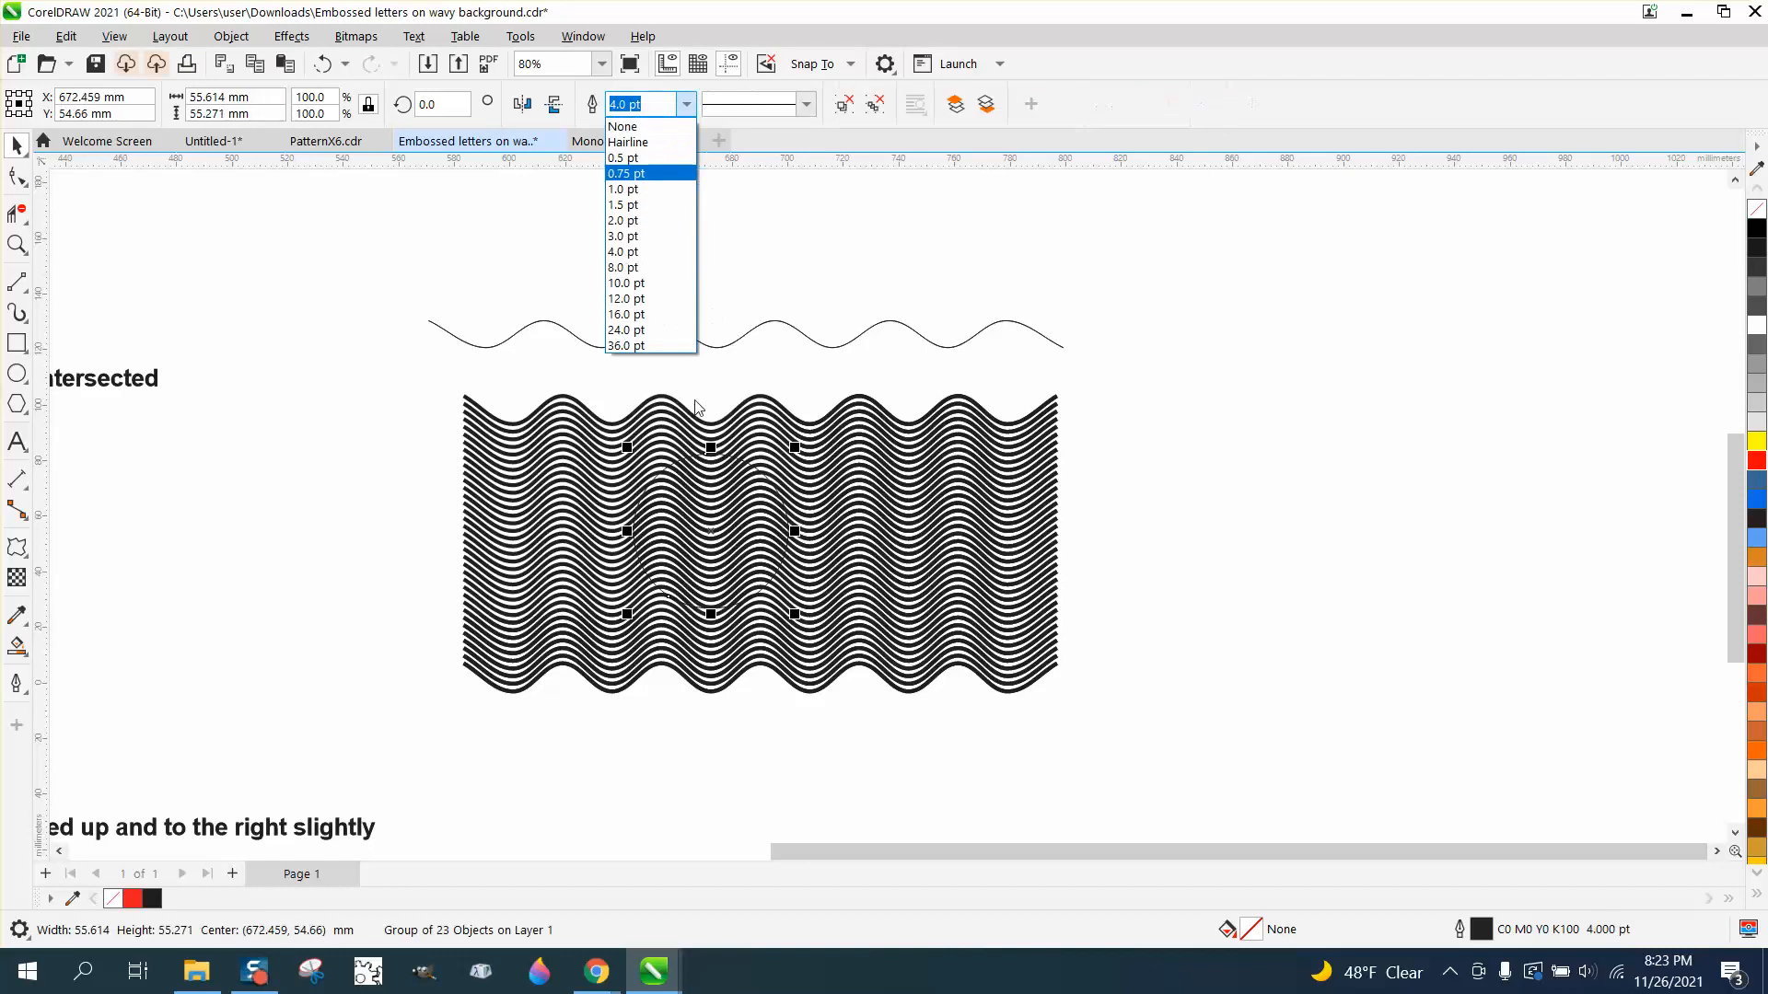